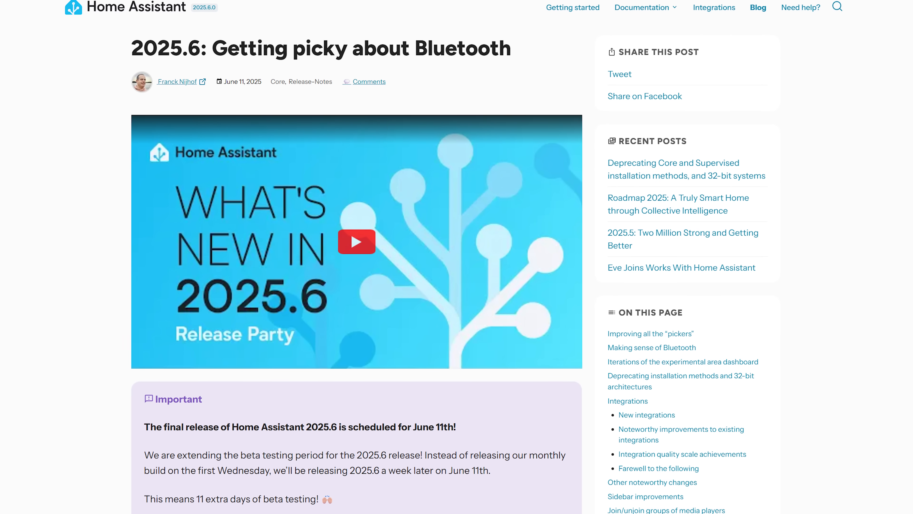
Show the Bluetooth advertisement monitor as a network graph revealing bathroom-switch's link to Switchbot Hub 3 (RSSI -53).
{"action": "scroll", "scroll_direction": "down", "scroll_amount": 3}
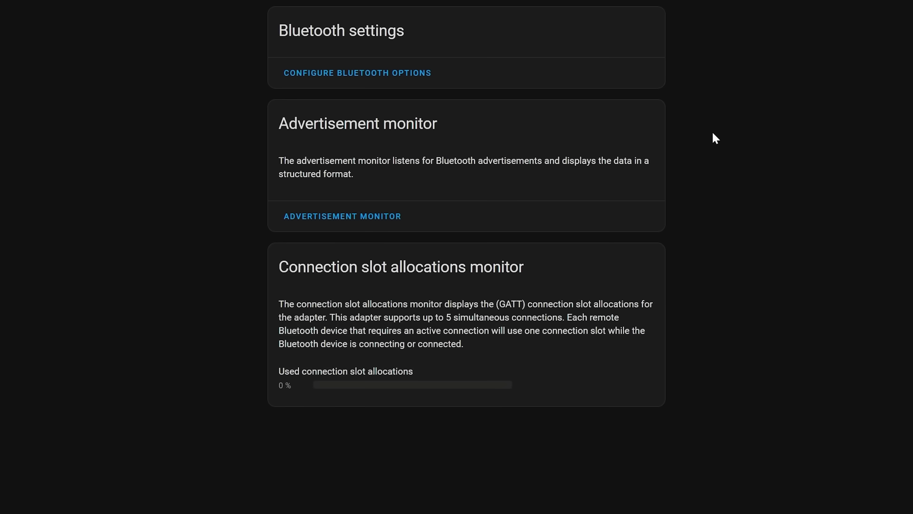
{"action": "mouse_move", "coordinate": [348, 224]}
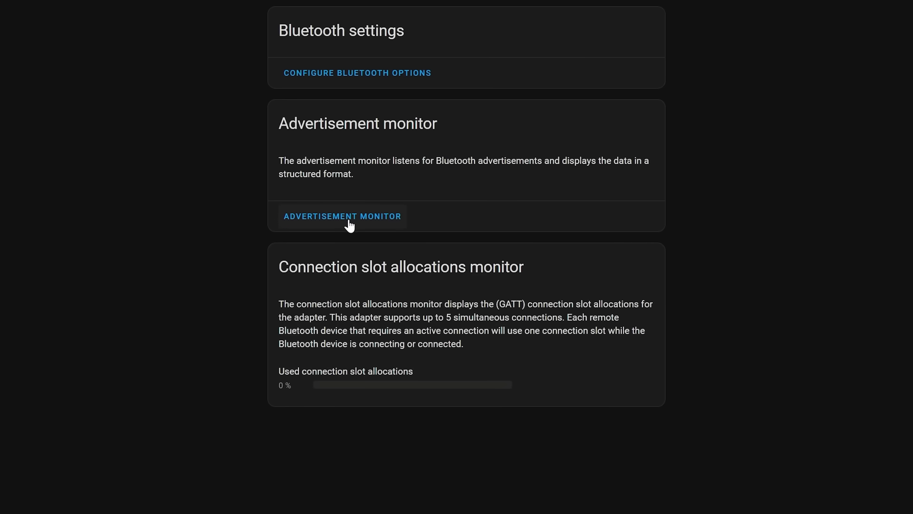
{"action": "left_click", "coordinate": [343, 216]}
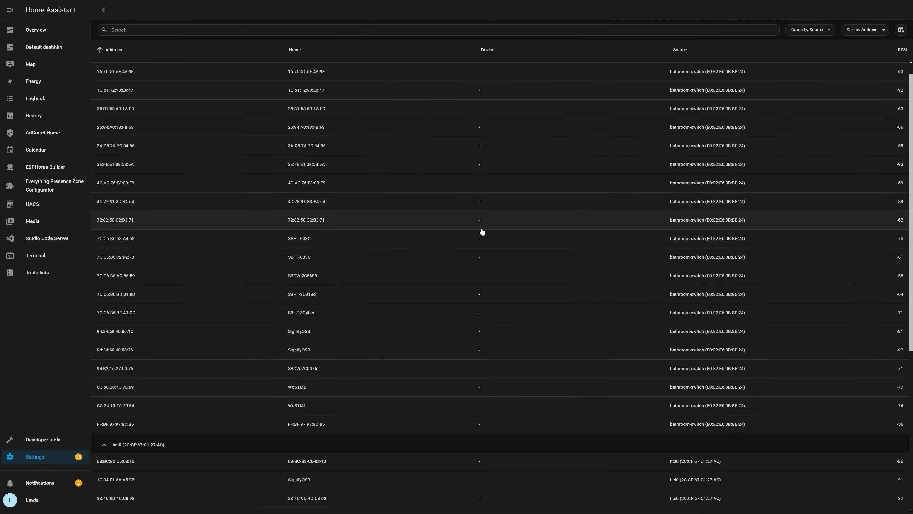
{"action": "left_click", "coordinate": [906, 29]}
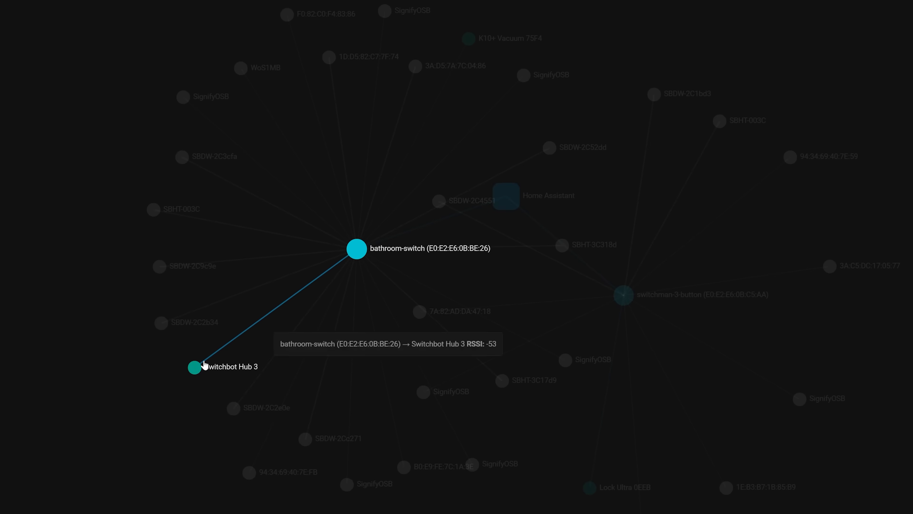
{"action": "mouse_move", "coordinate": [357, 240]}
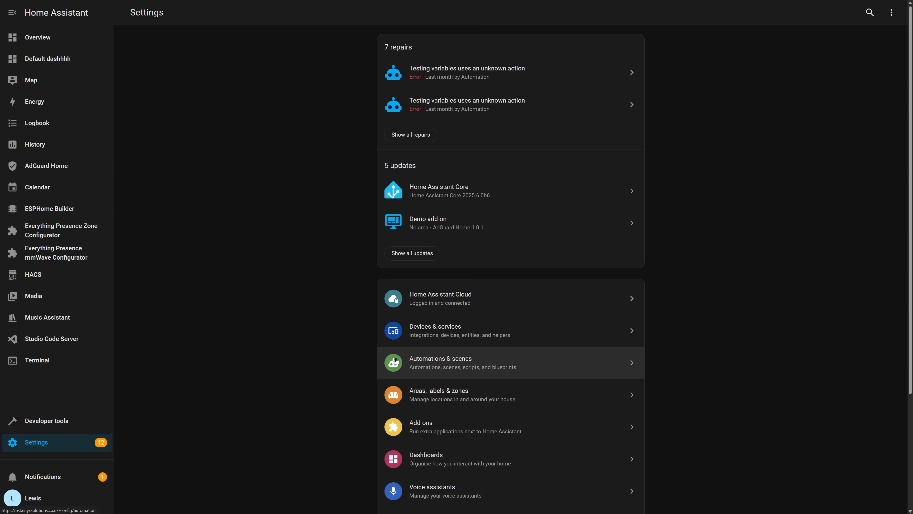
Show the Nabu Casa ZBT-1 adapter's advertisement visualization linking Kitchen, Office and Front Door devices.
{"action": "left_click", "coordinate": [434, 330]}
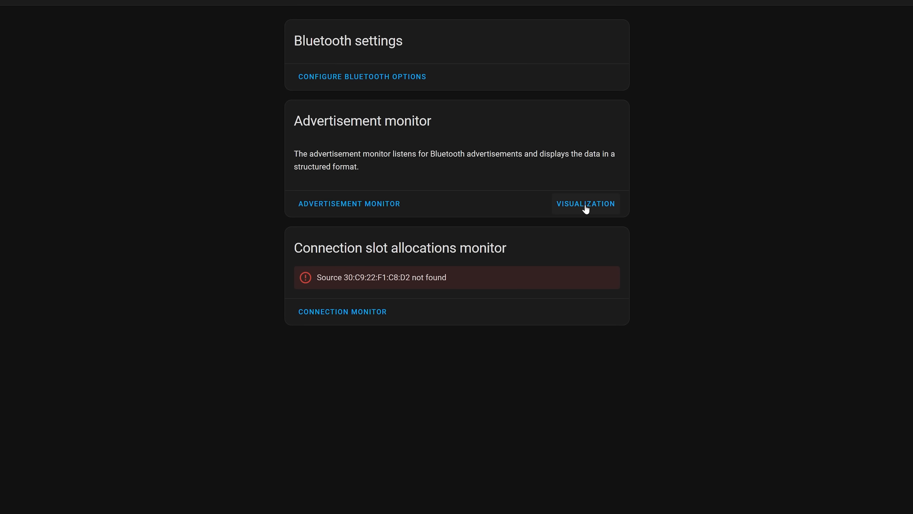
{"action": "left_click", "coordinate": [585, 203]}
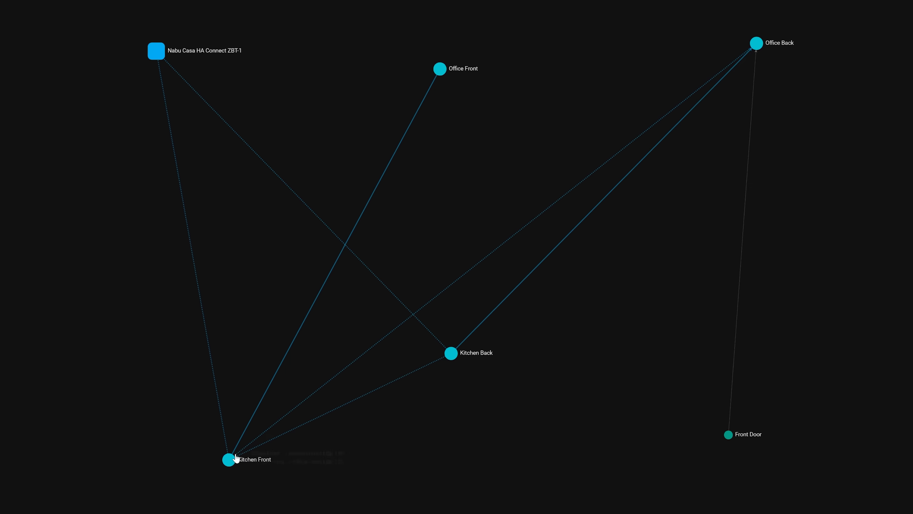
{"action": "mouse_move", "coordinate": [452, 353]}
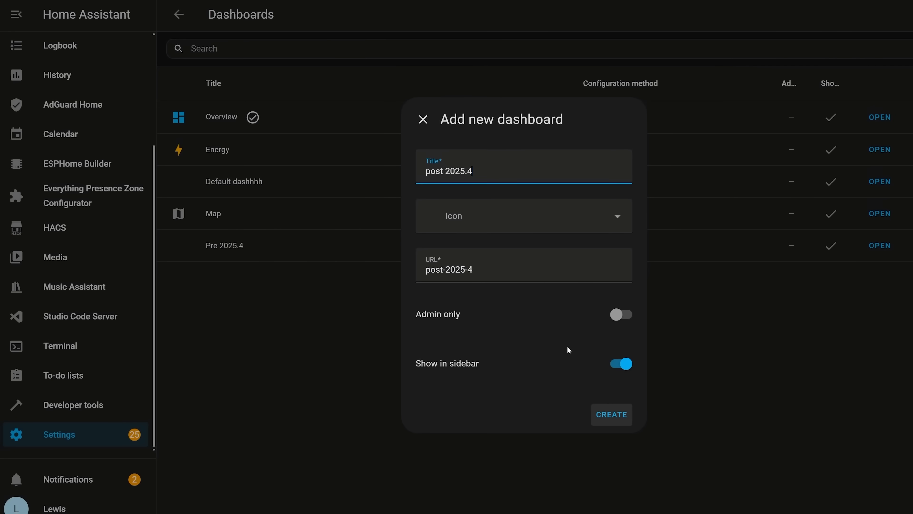
Create the post 2025.4 dashboard and view its Bathroom, Kitchen, Office and Warehouse areas.
{"action": "left_click", "coordinate": [611, 414]}
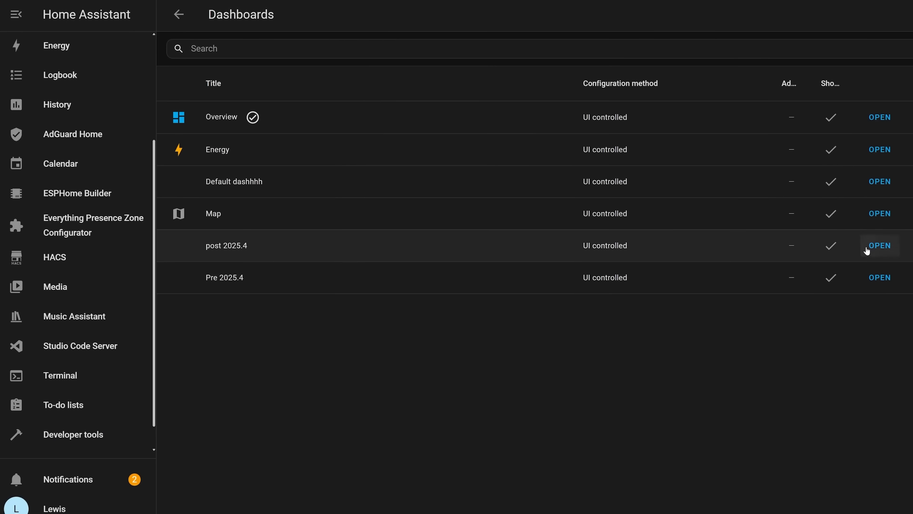
{"action": "left_click", "coordinate": [880, 245]}
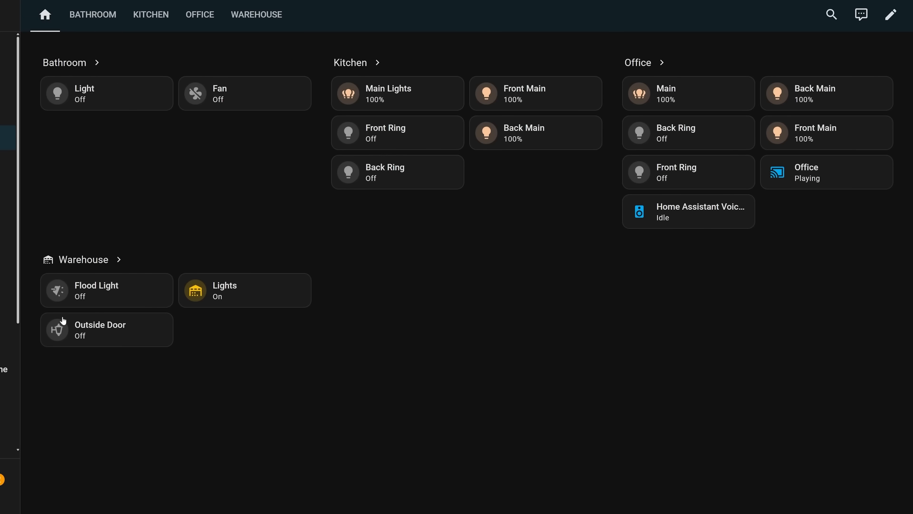
{"action": "left_click", "coordinate": [56, 291]}
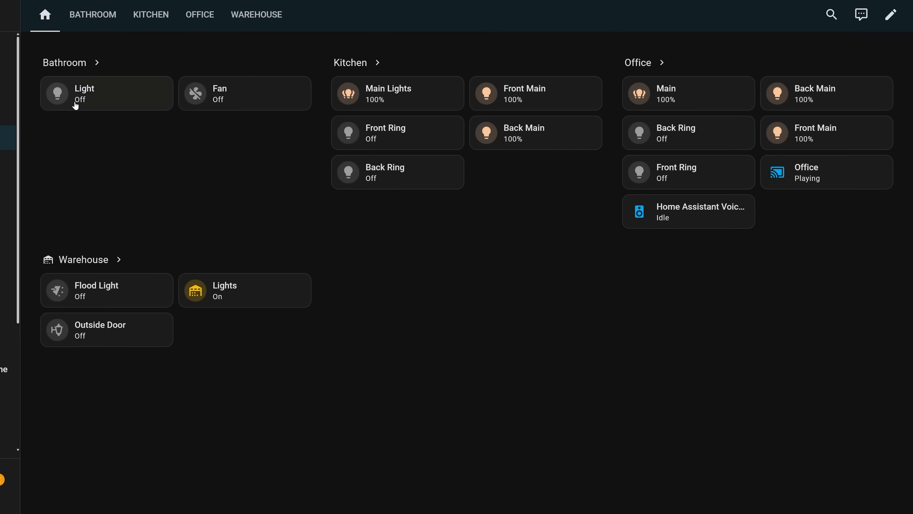
{"action": "mouse_move", "coordinate": [425, 114]}
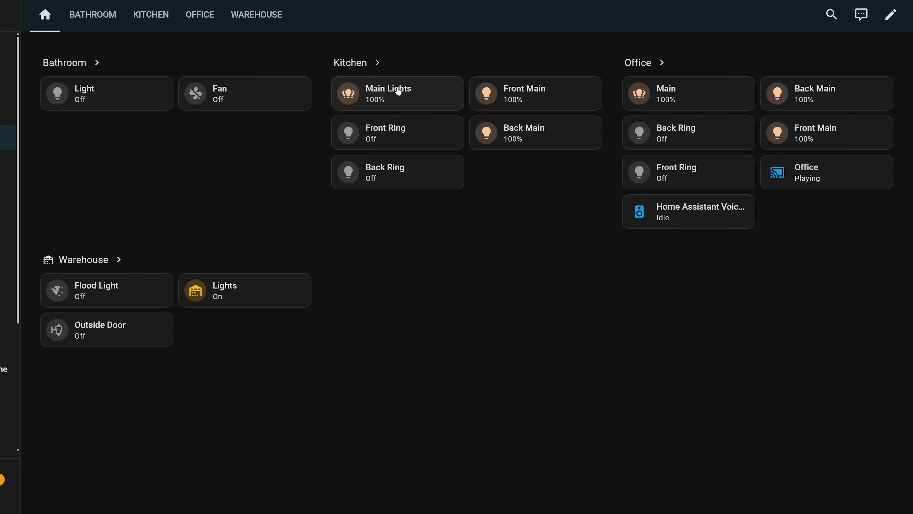
Check the Kitchen Main Lights controls and dismiss them.
{"action": "left_click", "coordinate": [387, 93]}
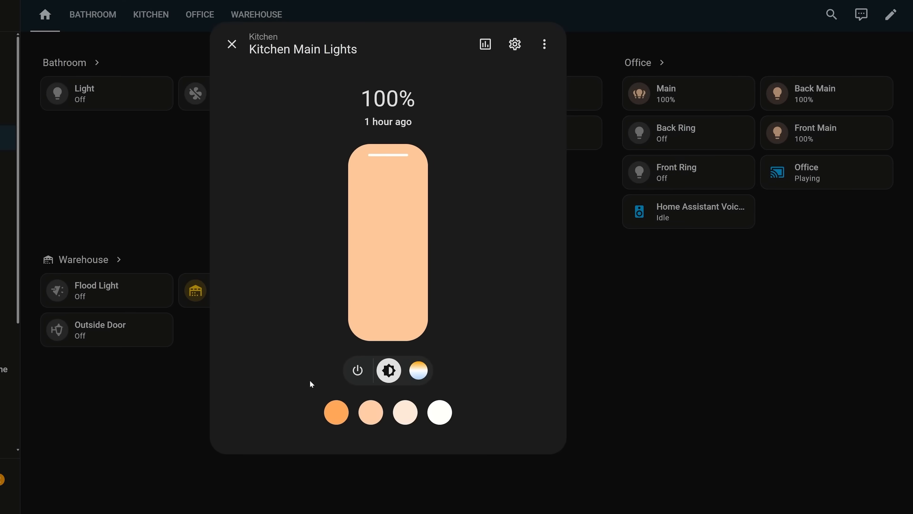
{"action": "left_click", "coordinate": [231, 43]}
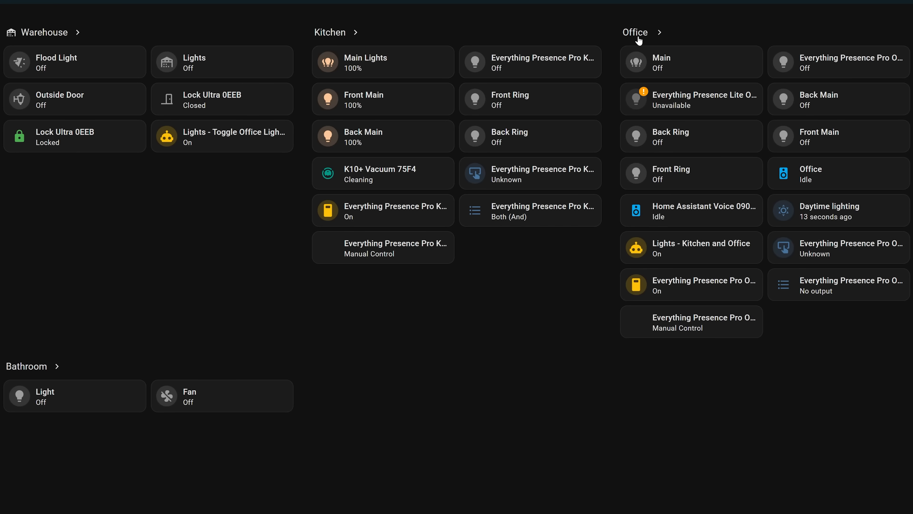
View the Office area page with its Lights, Media players, Actions and Others sections.
{"action": "left_click", "coordinate": [636, 32]}
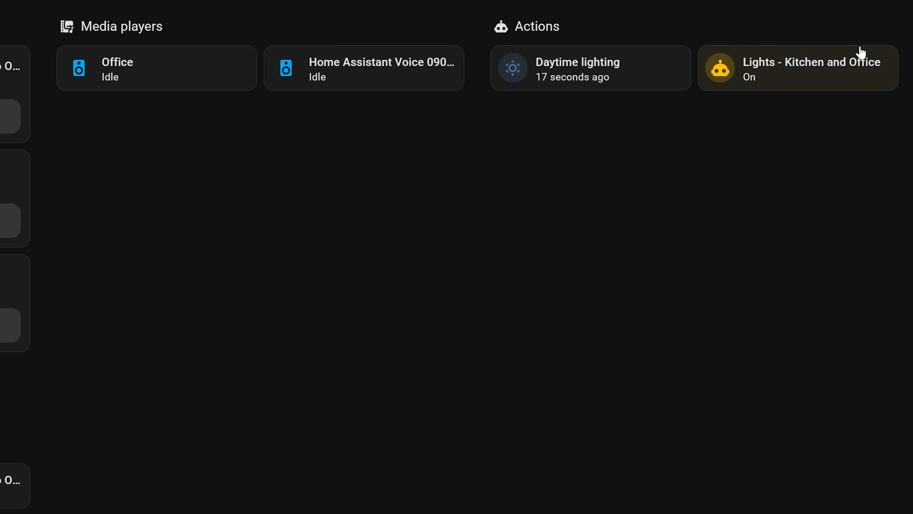
{"action": "mouse_move", "coordinate": [514, 75]}
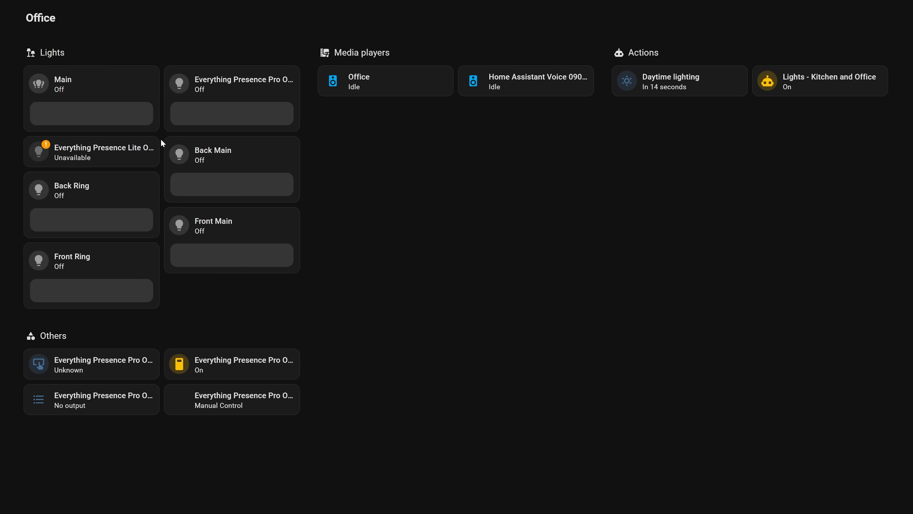
{"action": "mouse_move", "coordinate": [59, 106]}
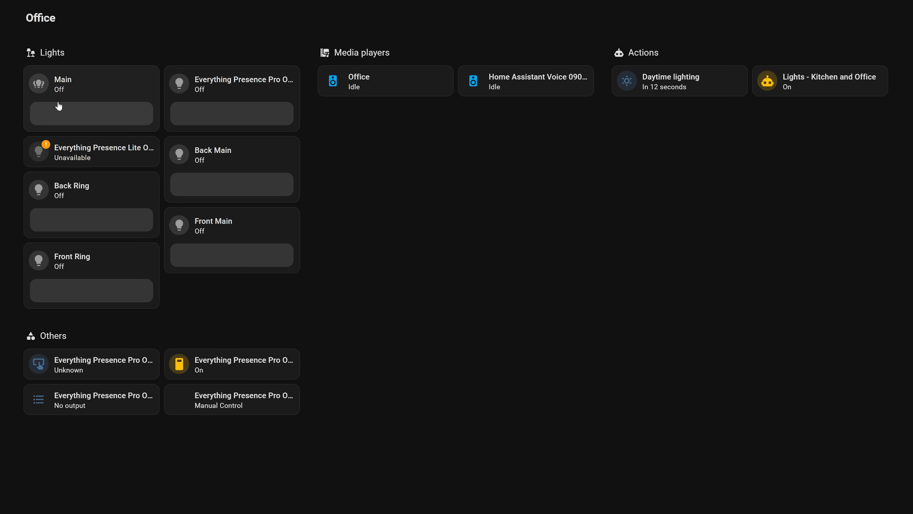
{"action": "scroll", "scroll_direction": "down", "scroll_amount": 3}
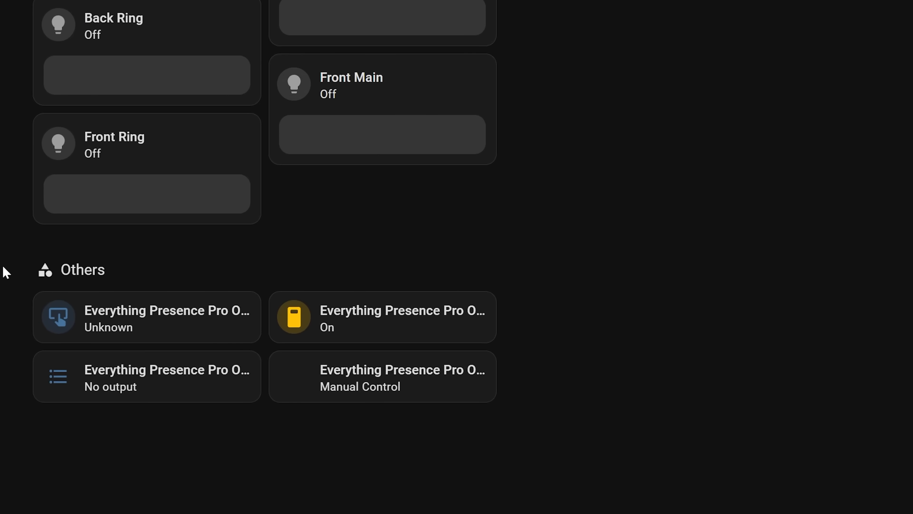
{"action": "mouse_move", "coordinate": [498, 370]}
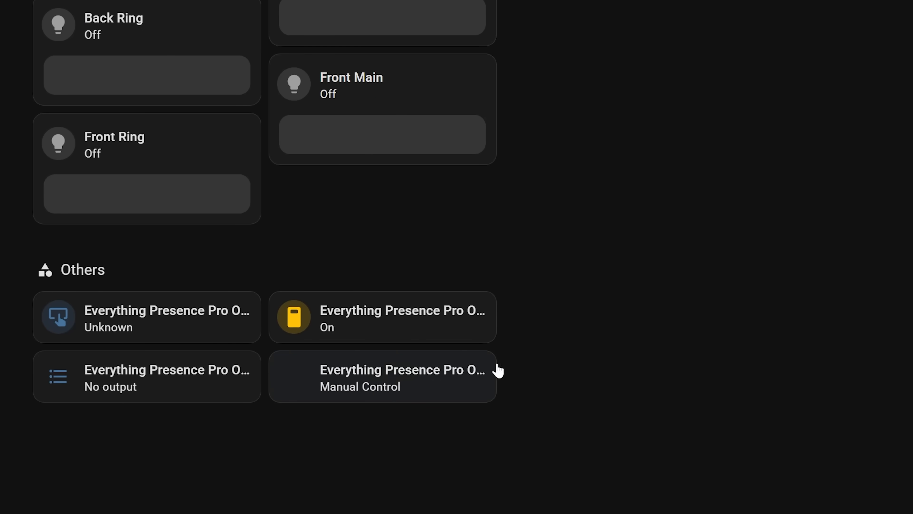
{"action": "mouse_move", "coordinate": [145, 416]}
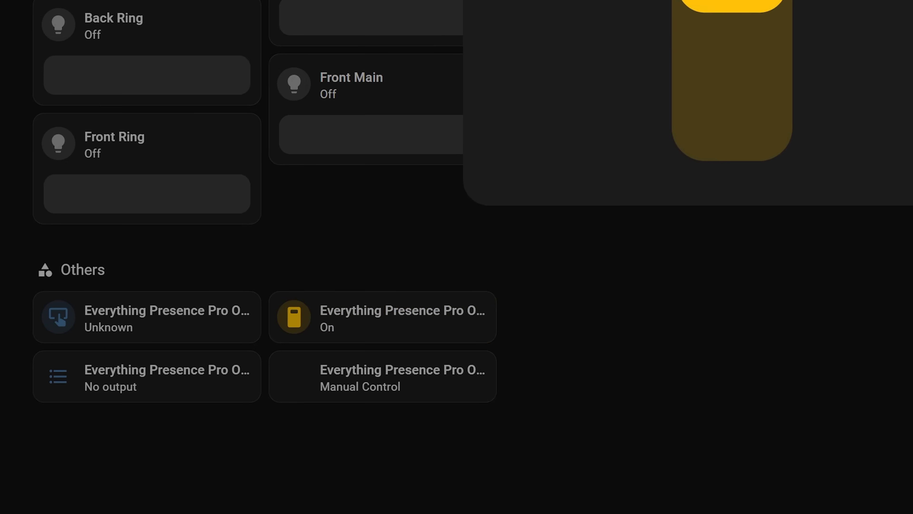
{"action": "left_click", "coordinate": [382, 376]}
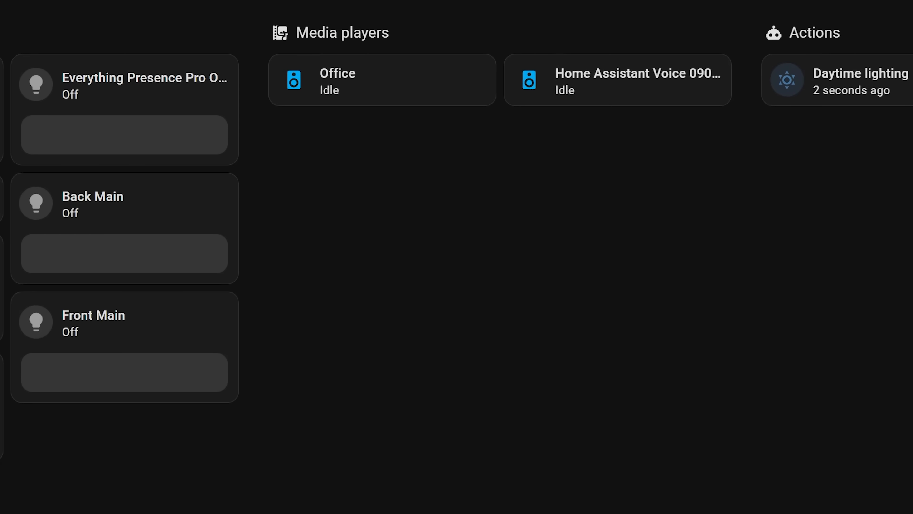
{"action": "mouse_move", "coordinate": [406, 34]}
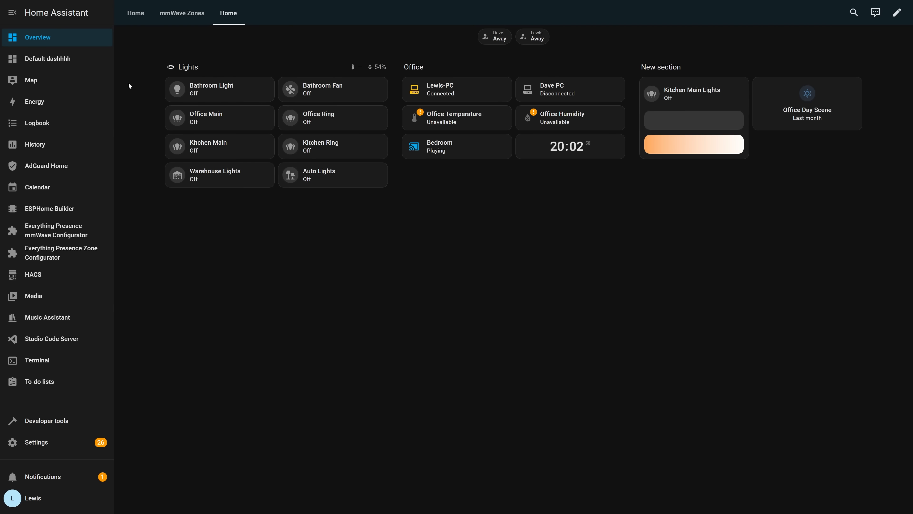
Enter sidebar edit mode and grab the Default dashboard entry for moving.
{"action": "left_click", "coordinate": [11, 13]}
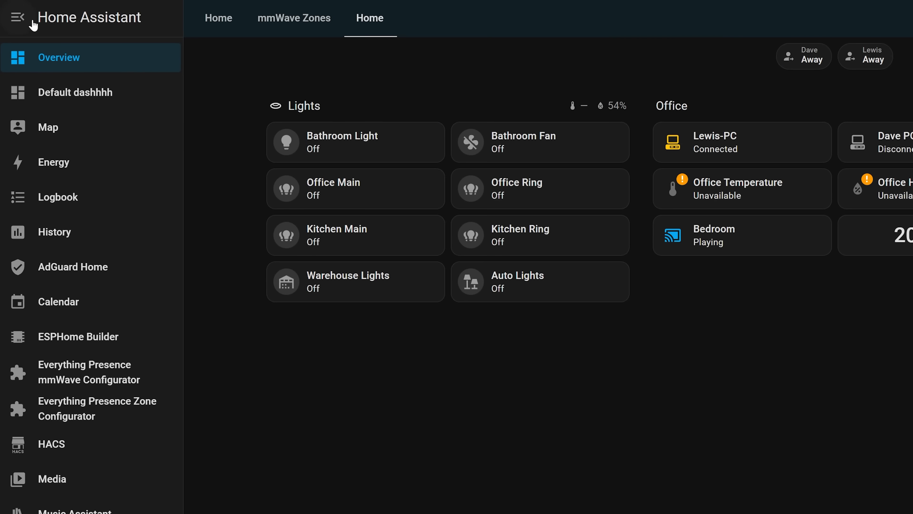
{"action": "left_click", "coordinate": [18, 17]}
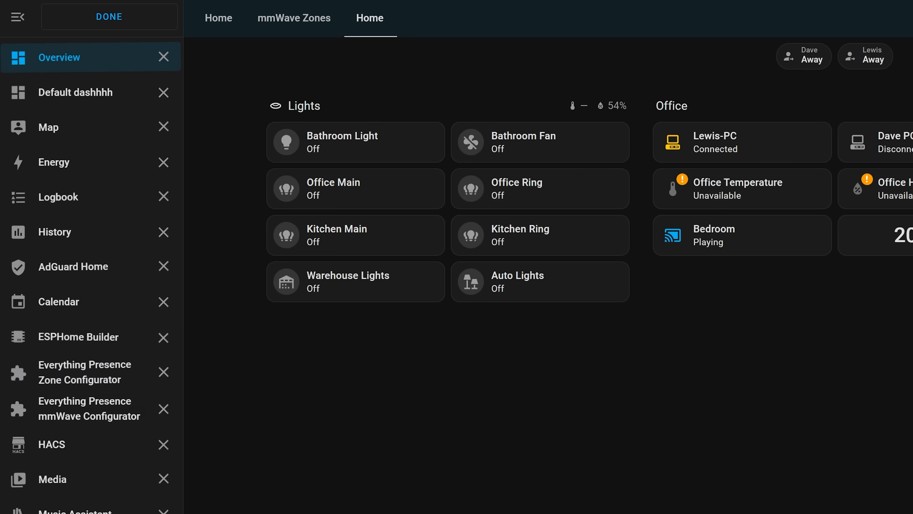
{"action": "mouse_move", "coordinate": [88, 92]}
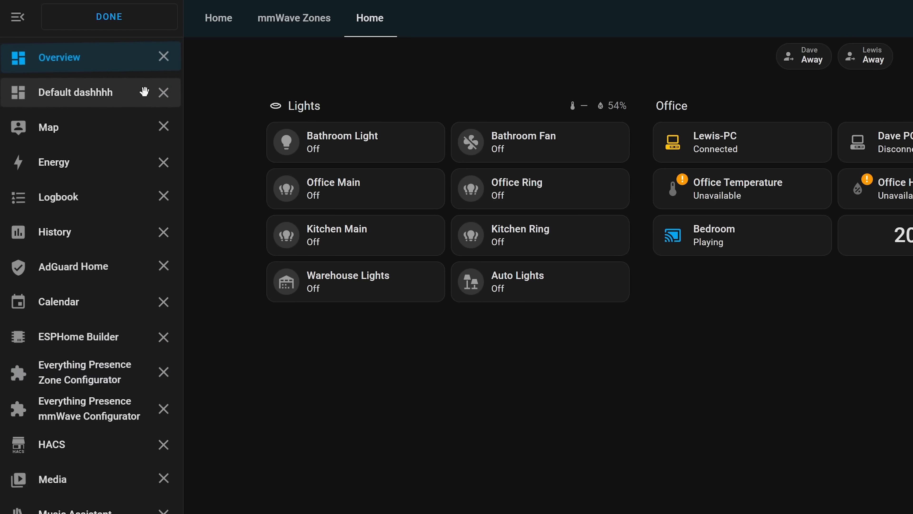
{"action": "left_click", "coordinate": [109, 16]}
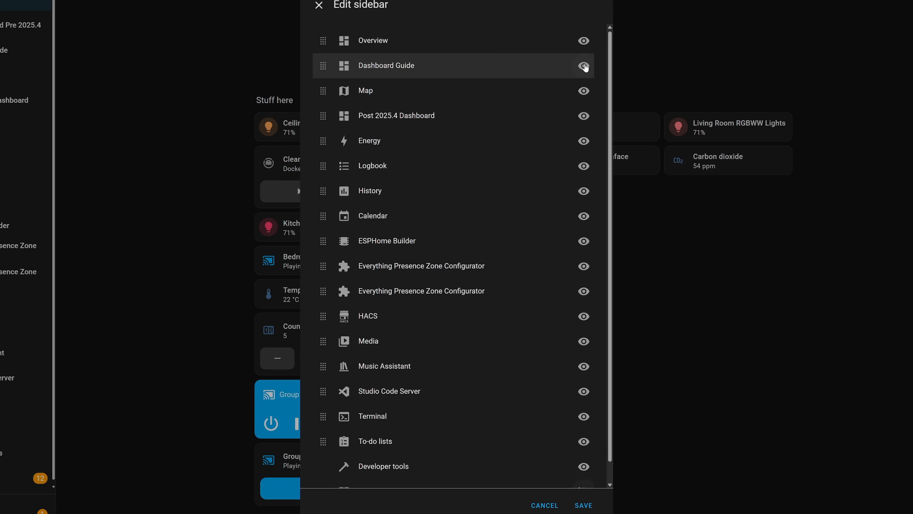
Hide the Dashboard Guide entry and reposition Studio Code Server in the sidebar order.
{"action": "left_click", "coordinate": [583, 65]}
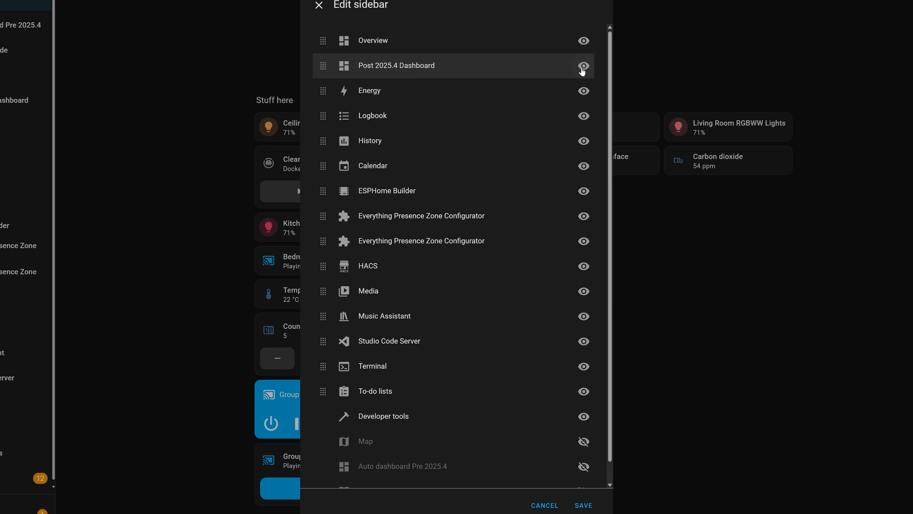
{"action": "scroll", "scroll_direction": "down", "scroll_amount": 3}
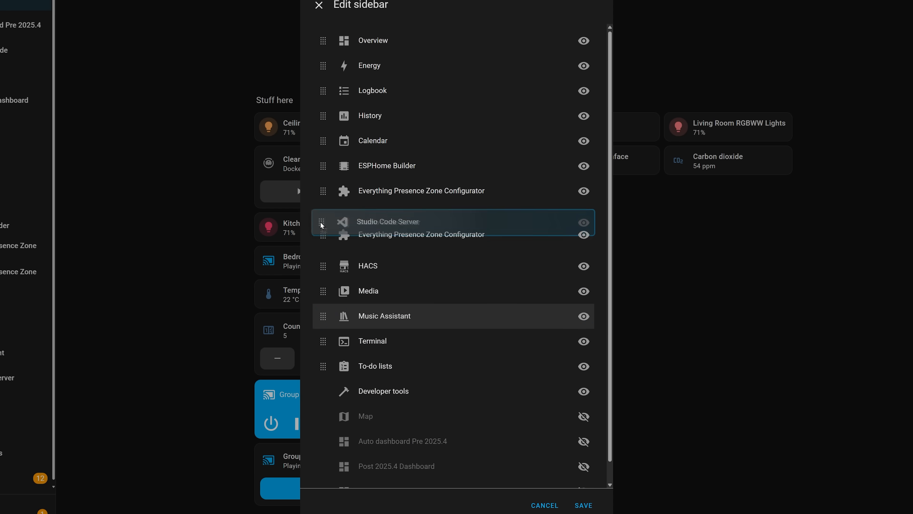
{"action": "left_click_drag", "start_coordinate": [322, 223], "coordinate": [324, 332]}
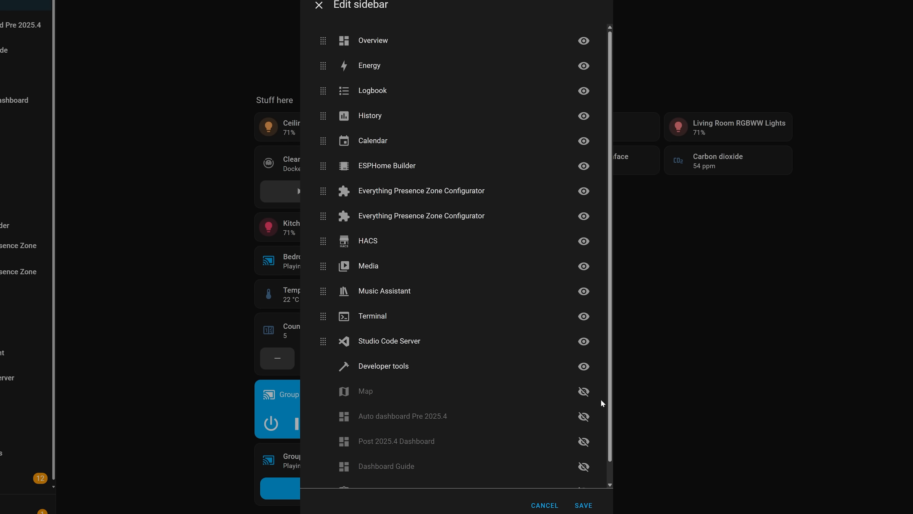
{"action": "scroll", "scroll_direction": "down", "scroll_amount": 3}
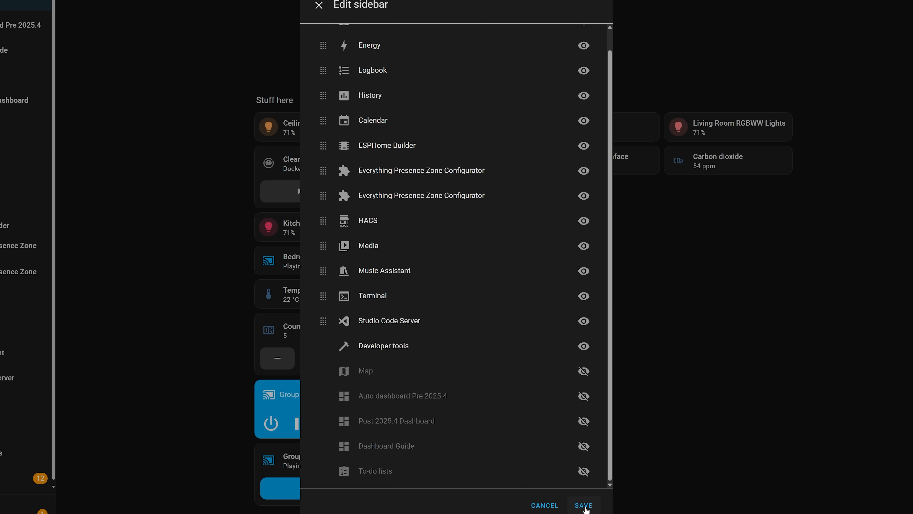
Save the sidebar changes for all logged-in devices.
{"action": "left_click", "coordinate": [583, 505]}
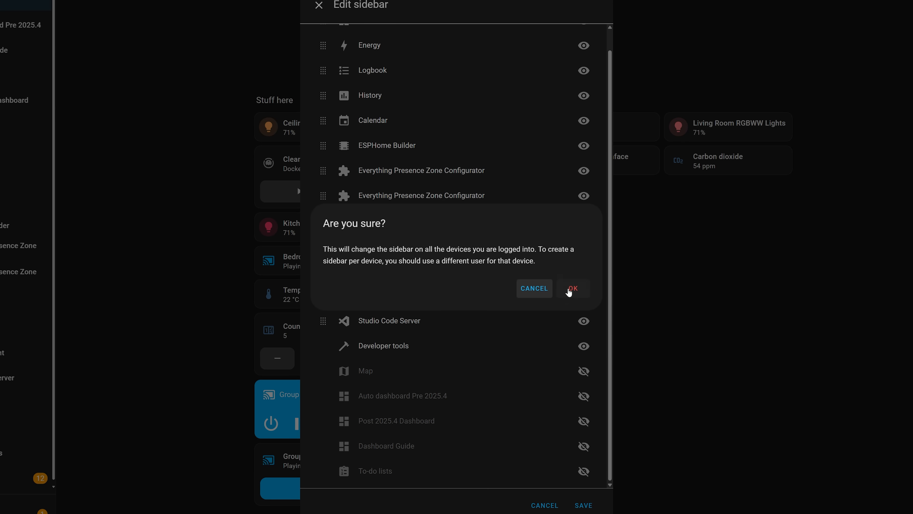
{"action": "mouse_move", "coordinate": [547, 270]}
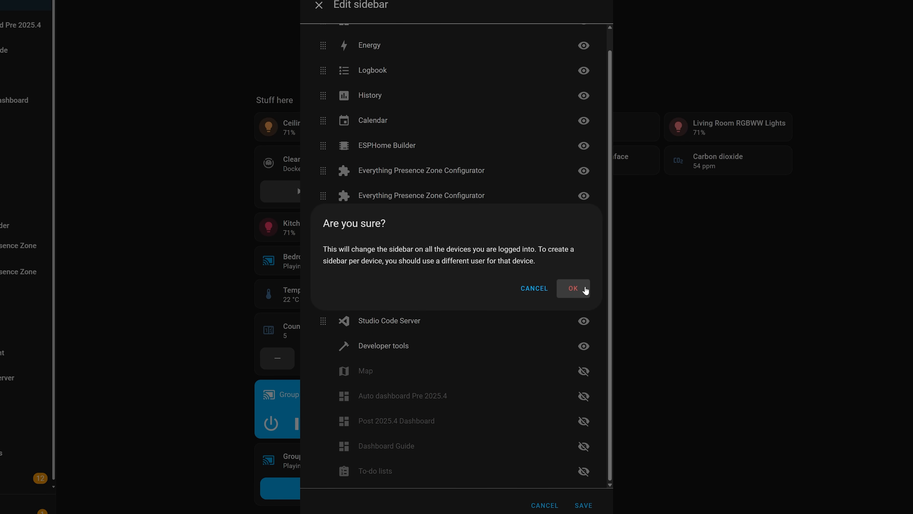
{"action": "left_click", "coordinate": [573, 288]}
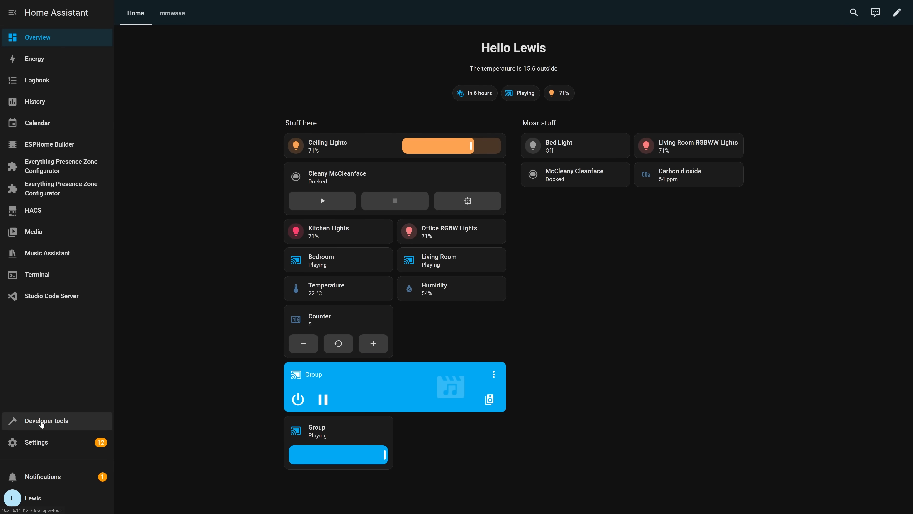
Find the media player Join action in Developer tools by searching 'join'.
{"action": "left_click", "coordinate": [46, 420]}
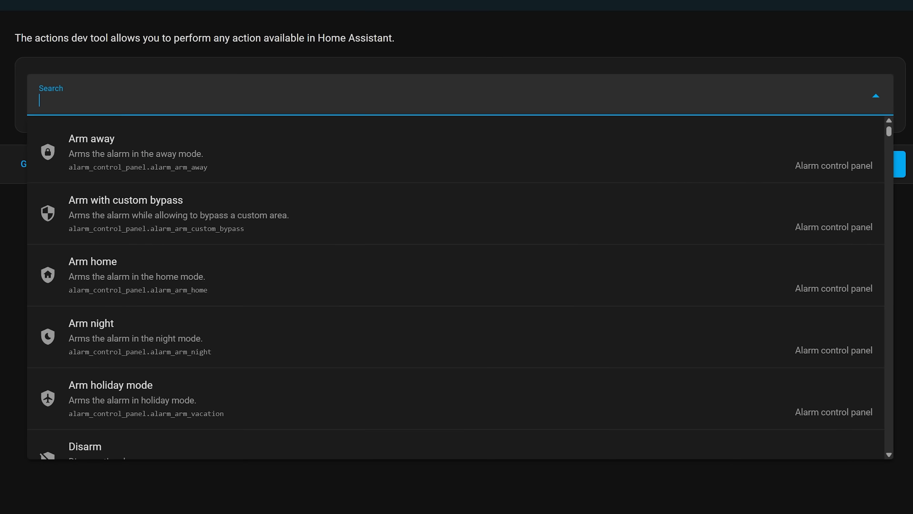
{"action": "type", "text": "join"}
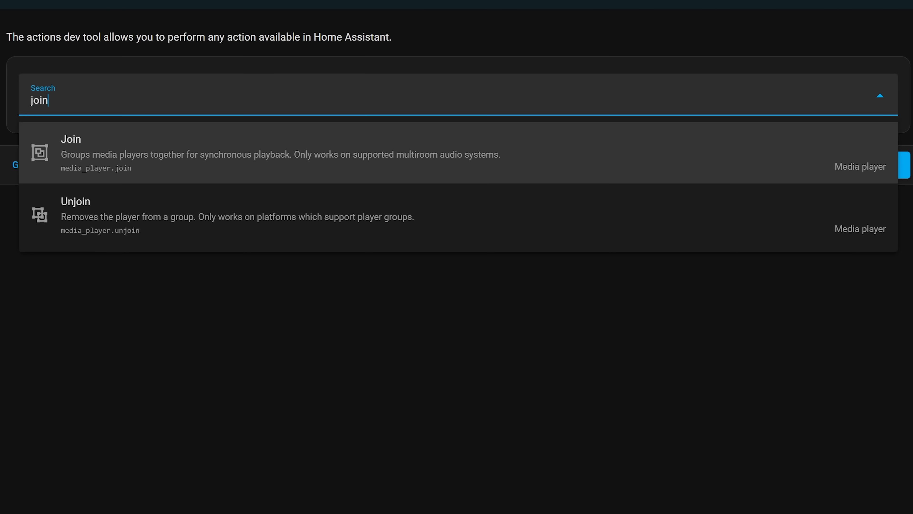
{"action": "mouse_move", "coordinate": [242, 248]}
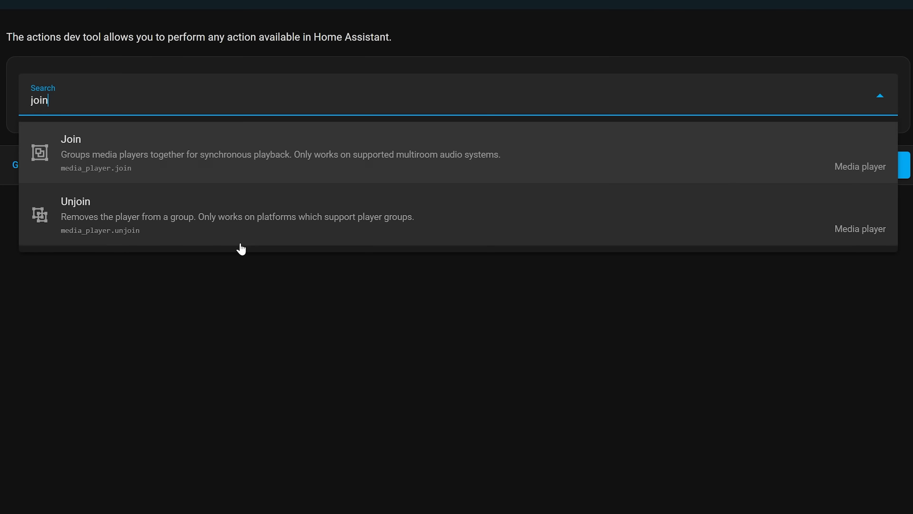
{"action": "left_click", "coordinate": [71, 153]}
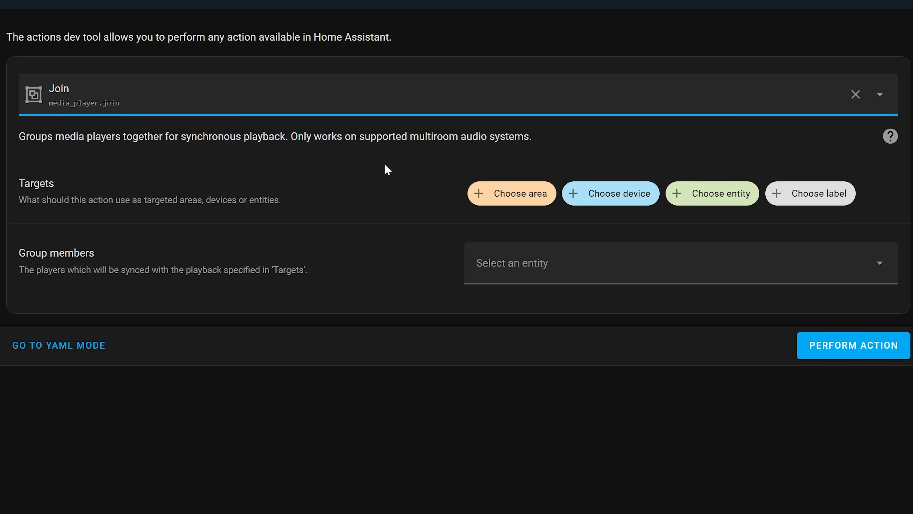
Target the Group media player and add Bedroom as a group member.
{"action": "left_click", "coordinate": [712, 193]}
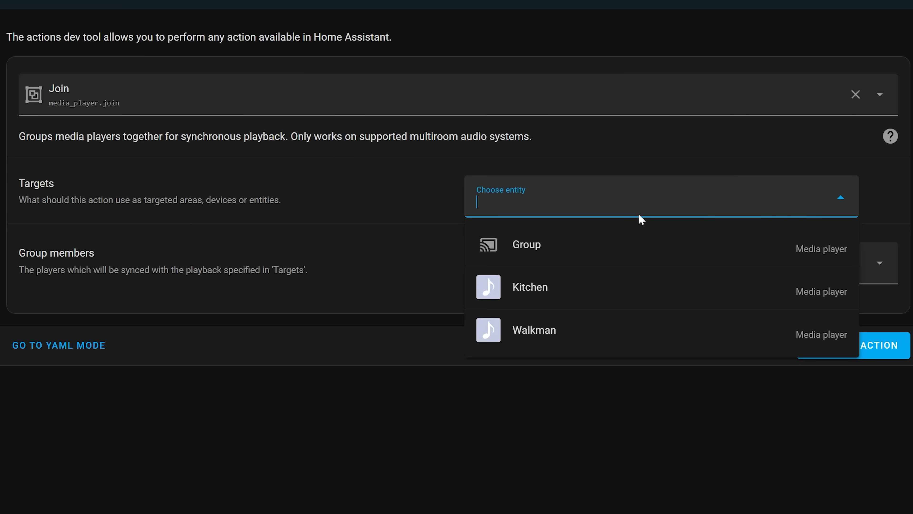
{"action": "left_click", "coordinate": [526, 244]}
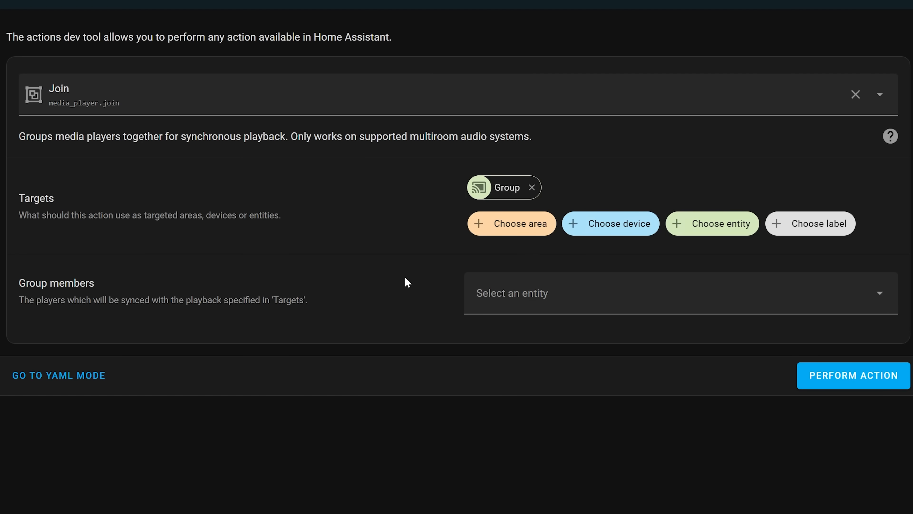
{"action": "left_click", "coordinate": [675, 293]}
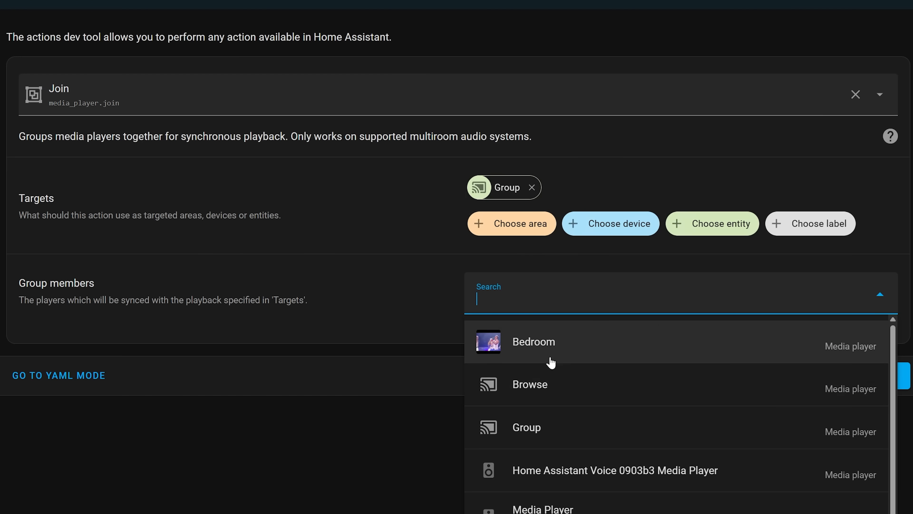
{"action": "left_click", "coordinate": [533, 342]}
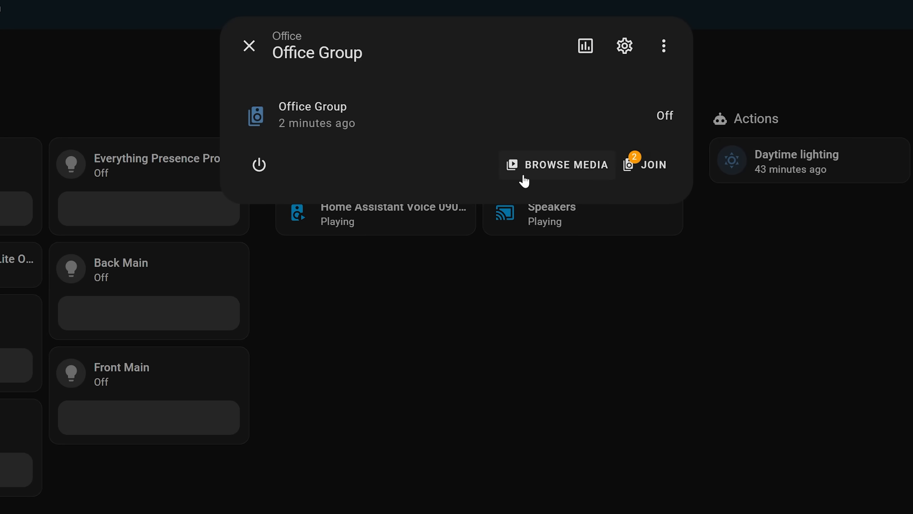
{"action": "mouse_move", "coordinate": [661, 179]}
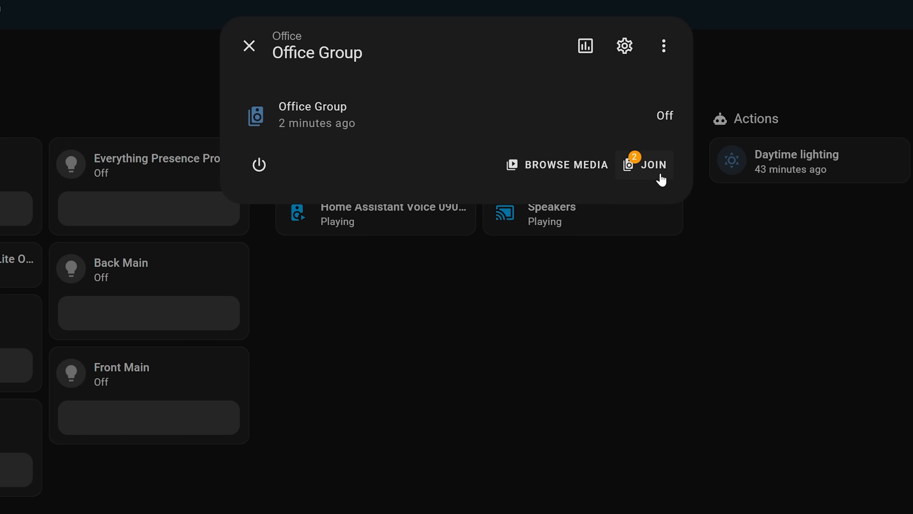
List Office Group's joinable players and choose which speakers join it.
{"action": "left_click", "coordinate": [652, 164]}
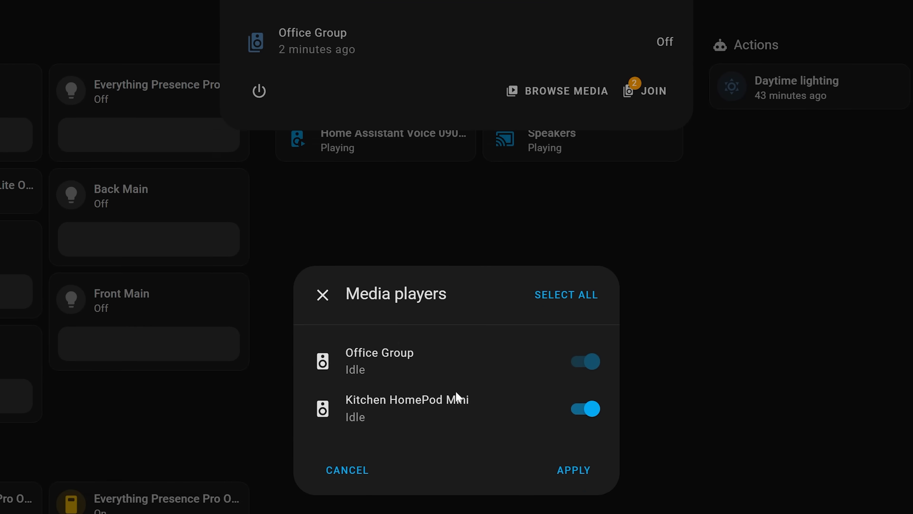
{"action": "left_click", "coordinate": [585, 408]}
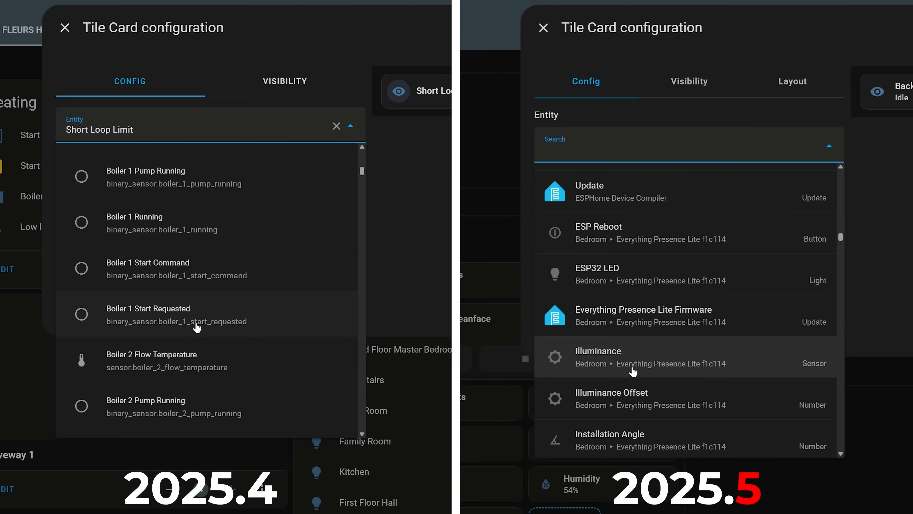
Filter the device picker with 'zha' and 'everything' to narrow to Everything Presence devices.
{"action": "scroll", "scroll_direction": "down", "scroll_amount": 3}
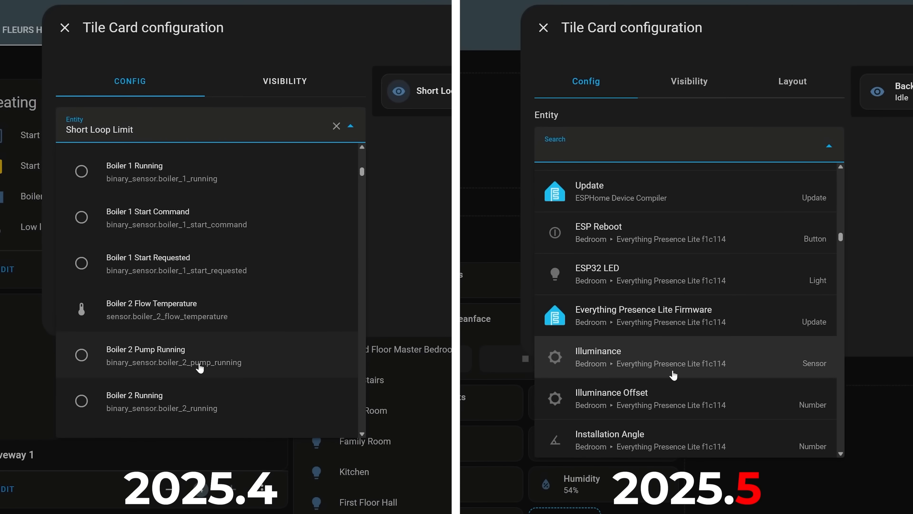
{"action": "scroll", "scroll_direction": "down", "scroll_amount": 3}
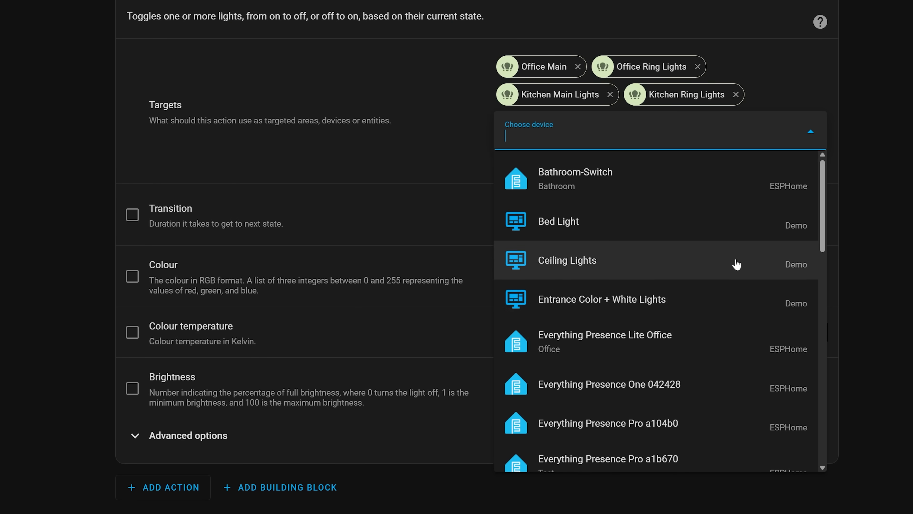
{"action": "mouse_move", "coordinate": [824, 265]}
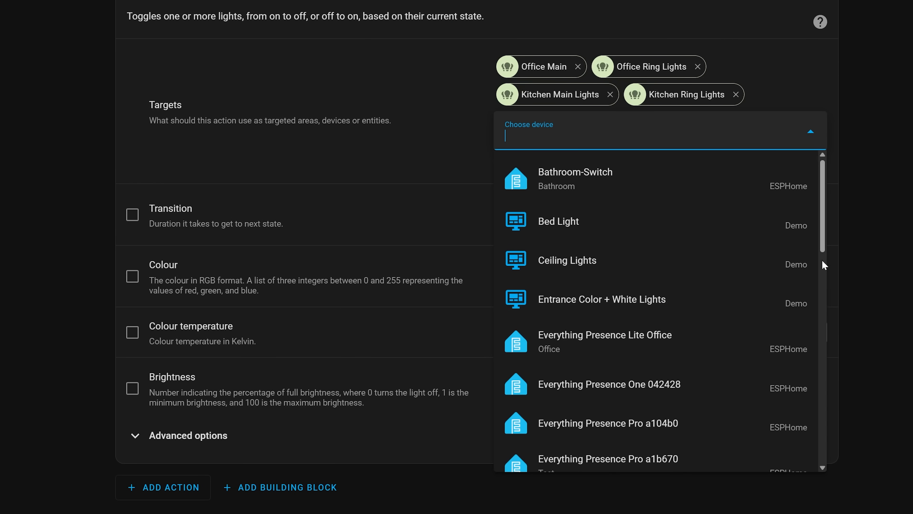
{"action": "scroll", "scroll_direction": "down", "scroll_amount": 3}
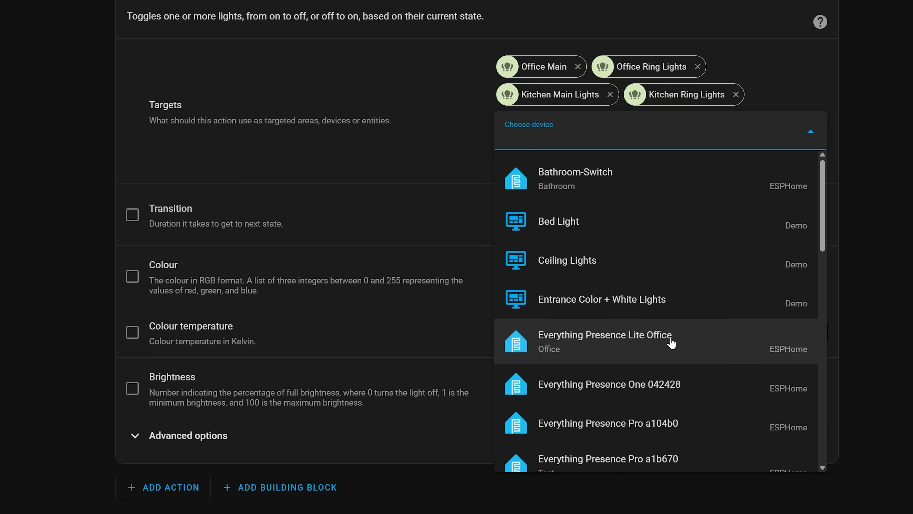
{"action": "type", "text": "w"}
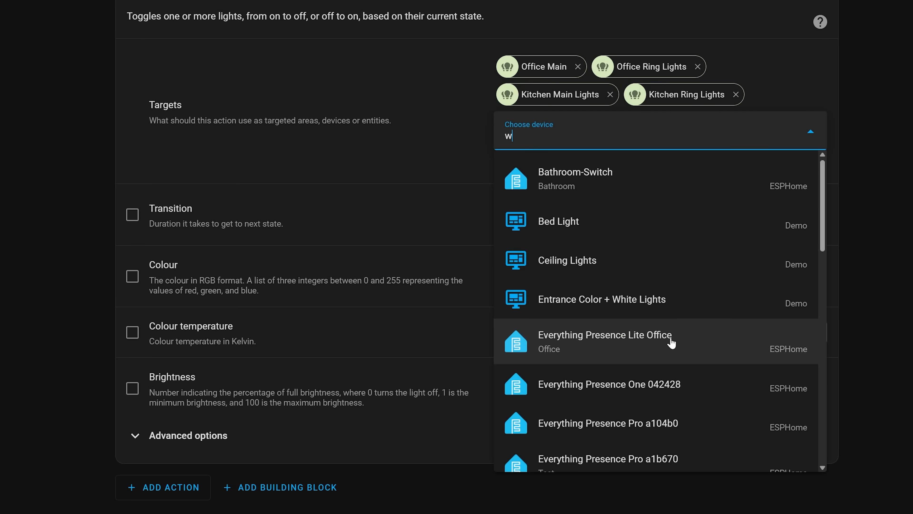
{"action": "type", "text": "zha"}
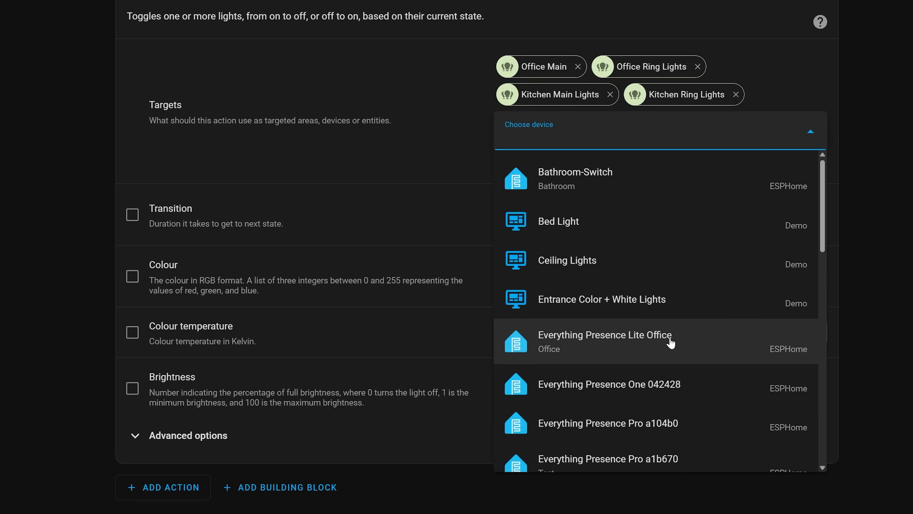
{"action": "type", "text": "everything"}
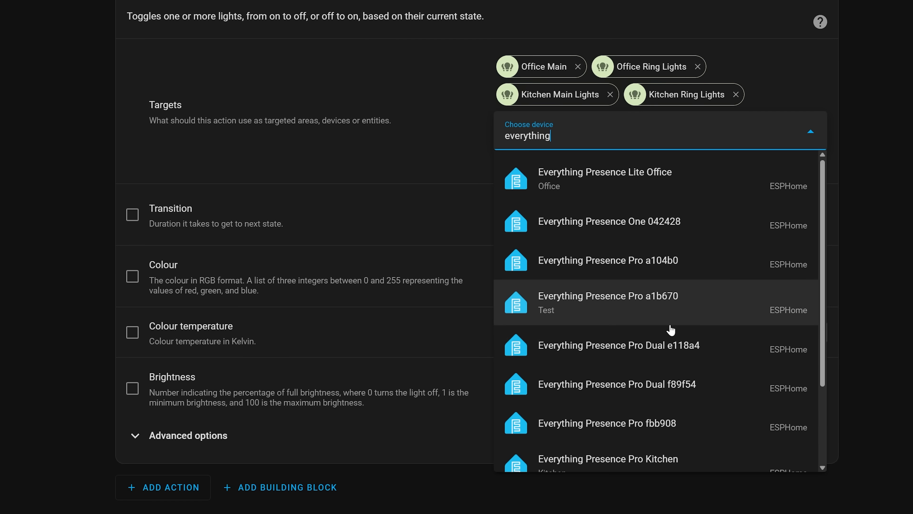
{"action": "scroll", "scroll_direction": "down", "scroll_amount": 3}
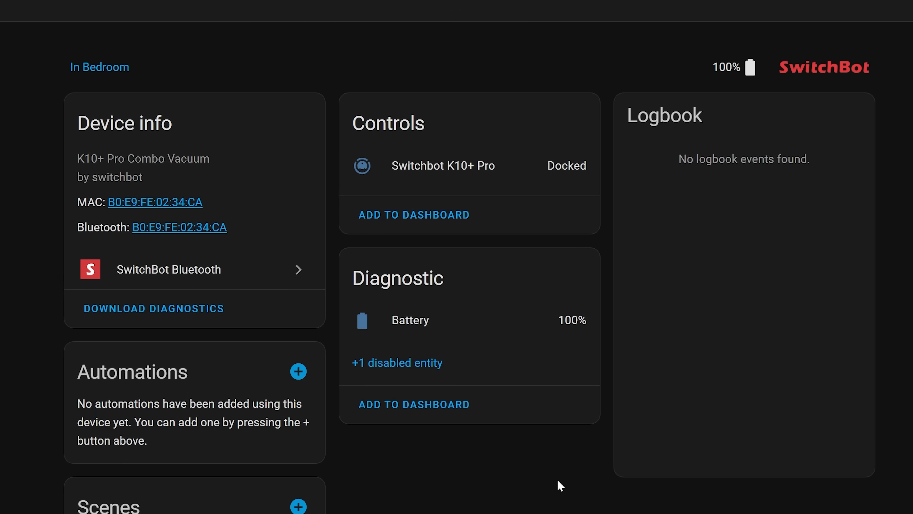
Start recreating the SwitchBot K10+ Pro vacuum's entity IDs from the device's options.
{"action": "left_click", "coordinate": [443, 166]}
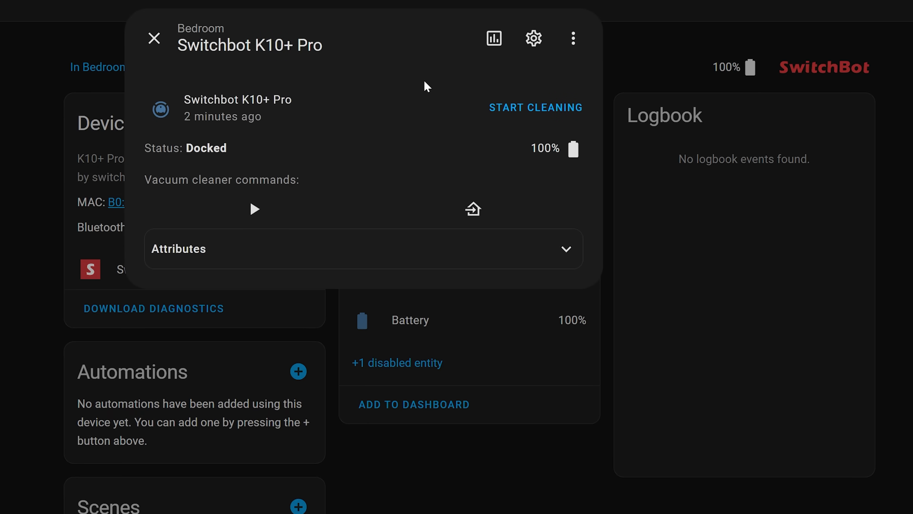
{"action": "left_click", "coordinate": [533, 39]}
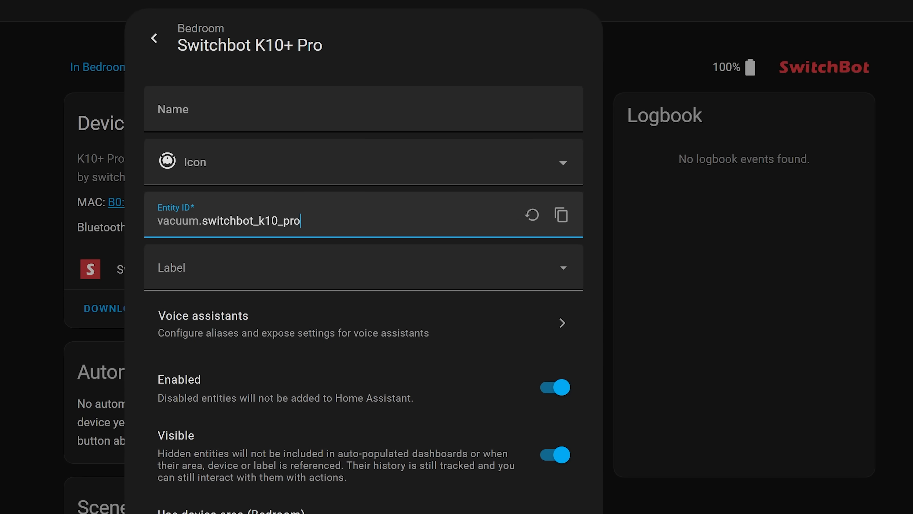
{"action": "mouse_move", "coordinate": [186, 74]}
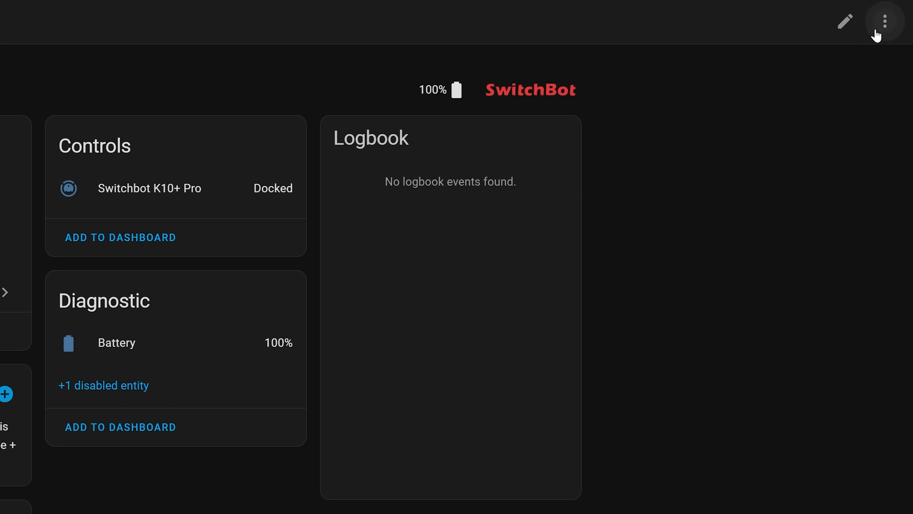
{"action": "left_click", "coordinate": [885, 21]}
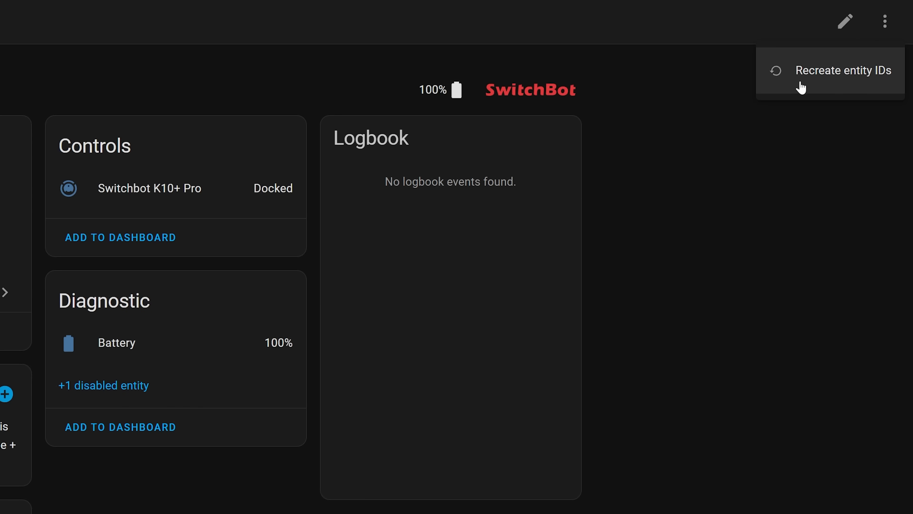
{"action": "left_click", "coordinate": [843, 70]}
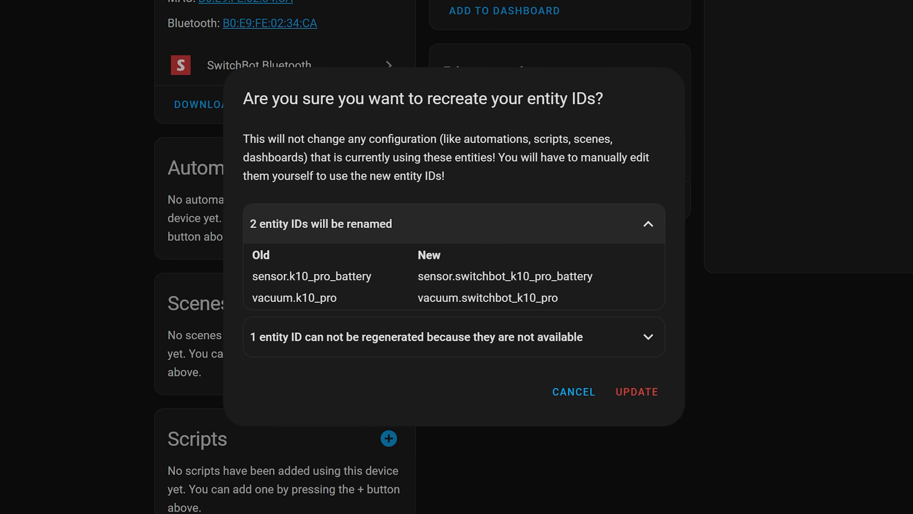
{"action": "mouse_move", "coordinate": [379, 319]}
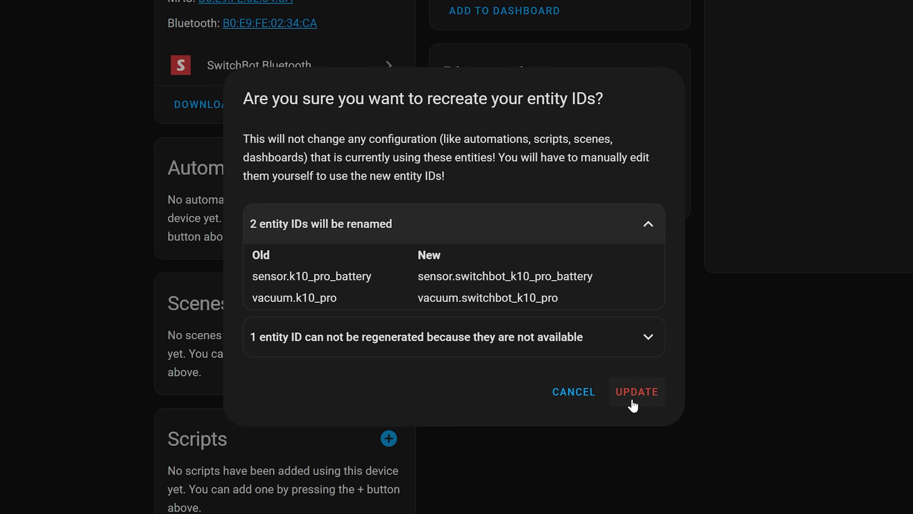
Confirm renaming both entity IDs with the switchbot_ prefix and review the vacuum entity.
{"action": "left_click", "coordinate": [636, 391]}
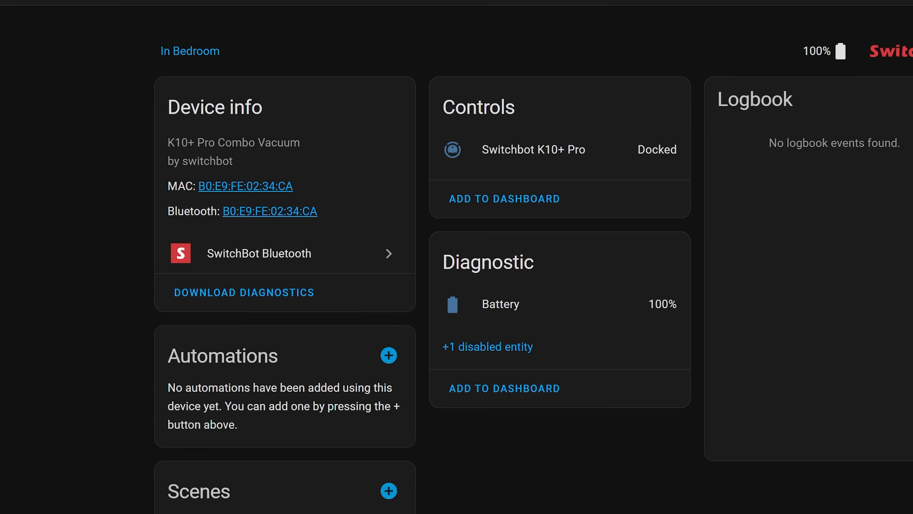
{"action": "left_click", "coordinate": [532, 150]}
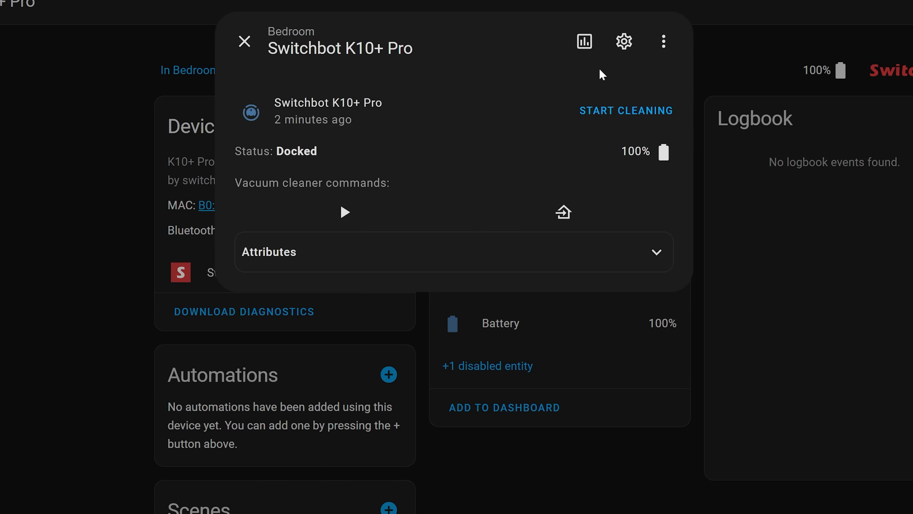
{"action": "left_click", "coordinate": [623, 41]}
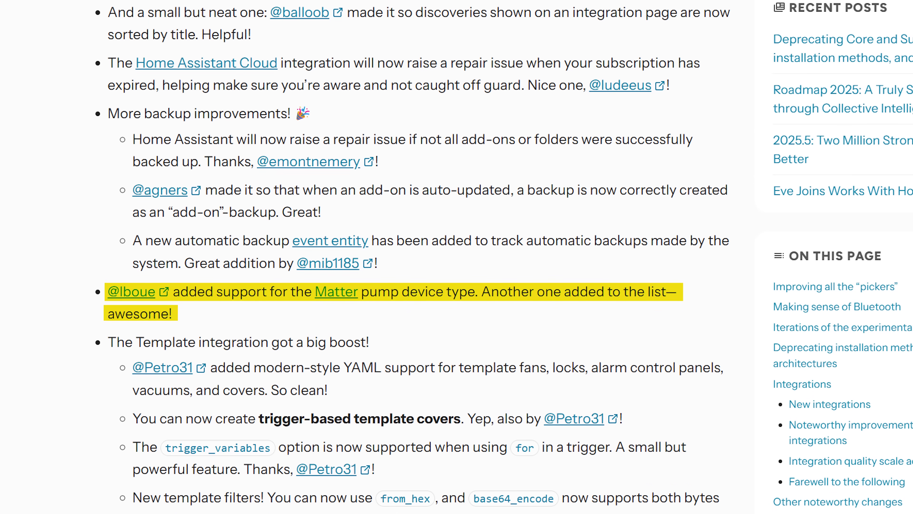
Filter the states list by 'event.ba' to show event.backup_automatic_backup.
{"action": "scroll", "scroll_direction": "down", "scroll_amount": 3}
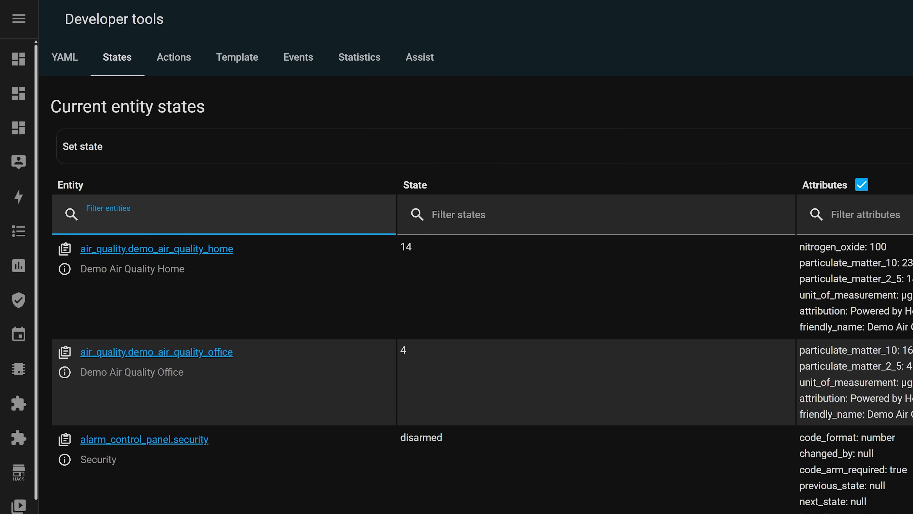
{"action": "type", "text": "event.ba"}
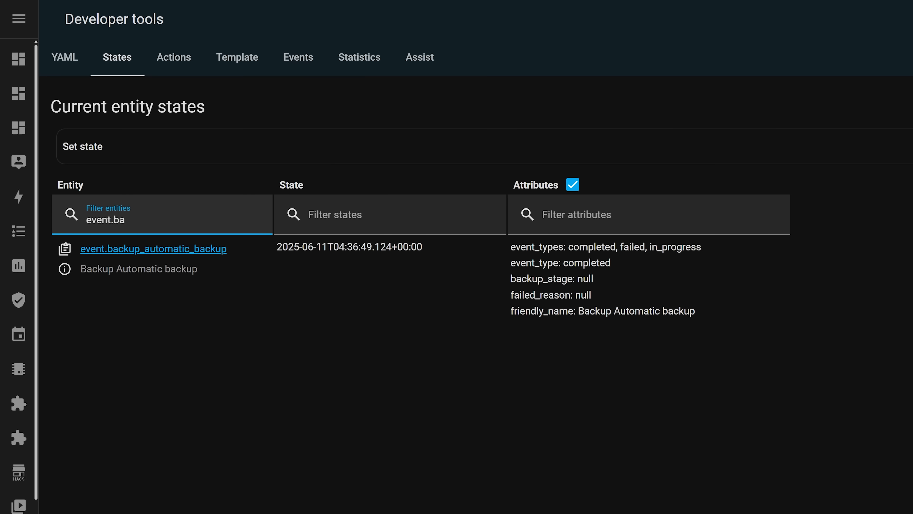
{"action": "left_click", "coordinate": [63, 269]}
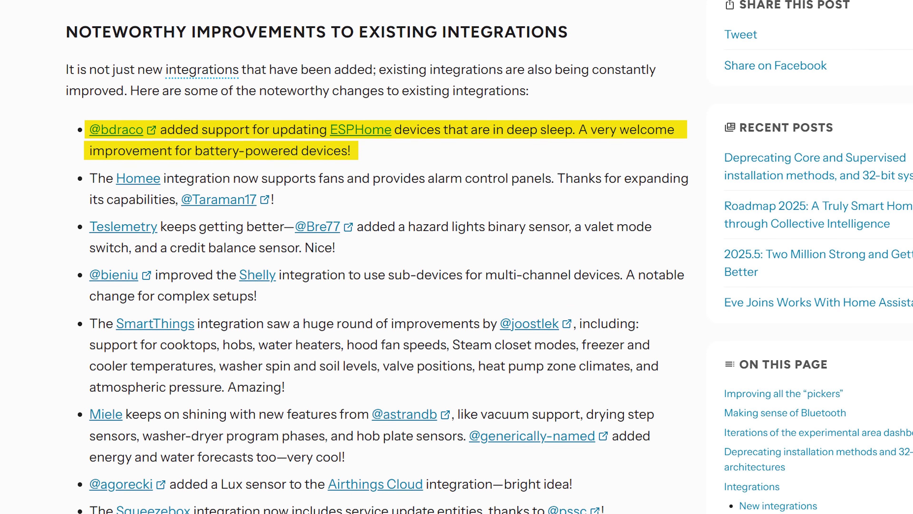
Scroll the noteworthy improvements and follow the link to the Shelly integration documentation.
{"action": "scroll", "scroll_direction": "down", "scroll_amount": 3}
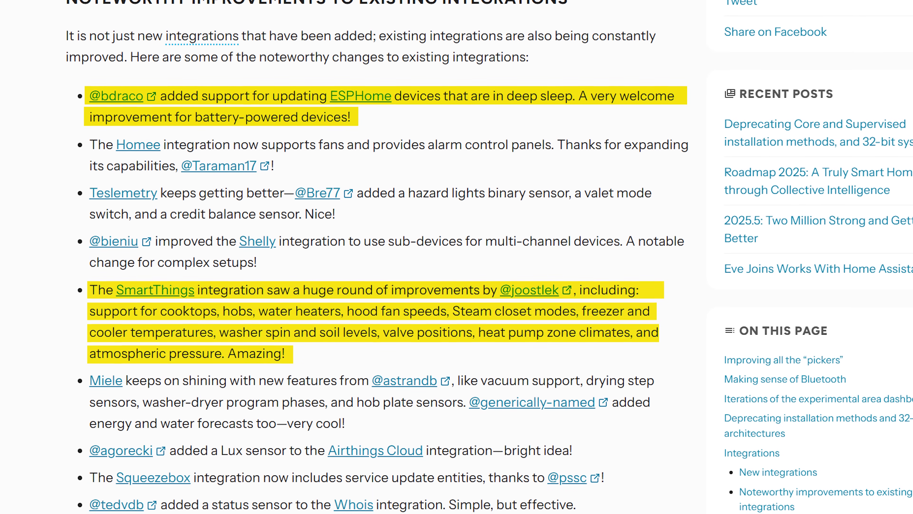
{"action": "scroll", "scroll_direction": "down", "scroll_amount": 3}
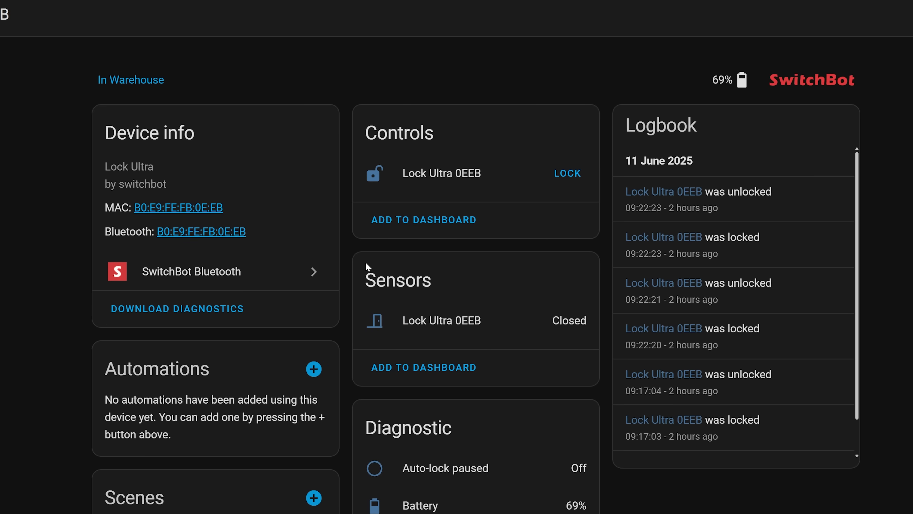
{"action": "scroll", "scroll_direction": "down", "scroll_amount": 3}
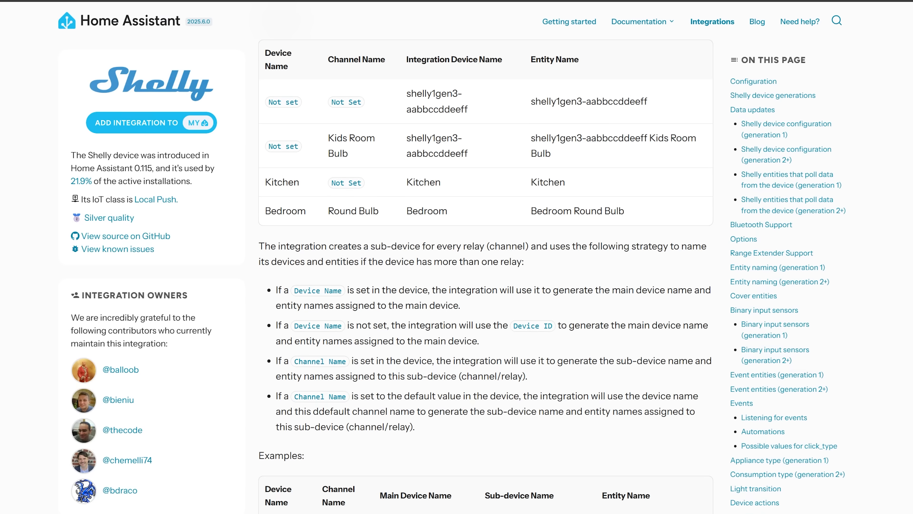
{"action": "scroll", "scroll_direction": "down", "scroll_amount": 3}
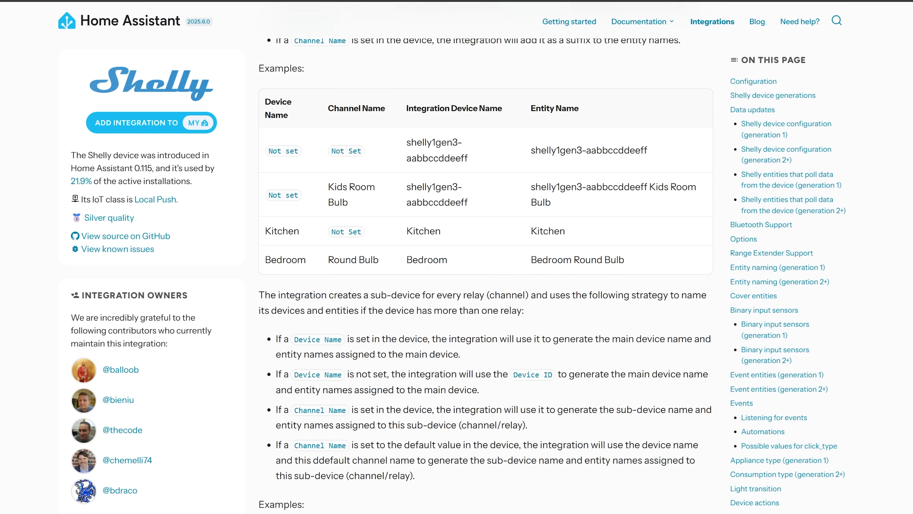
{"action": "scroll", "scroll_direction": "down", "scroll_amount": 3}
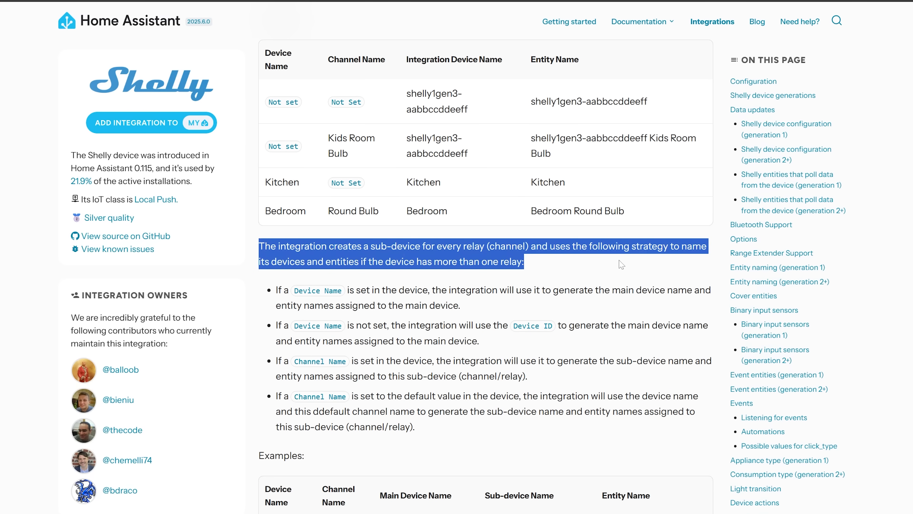
{"action": "left_click", "coordinate": [515, 439]}
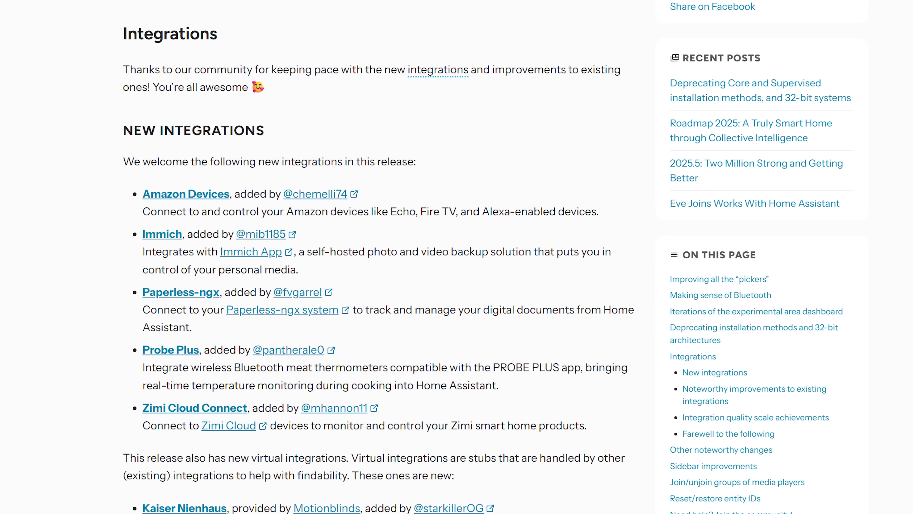
Scroll through the New Integrations list toward the Immich App entry.
{"action": "scroll", "scroll_direction": "down", "scroll_amount": 3}
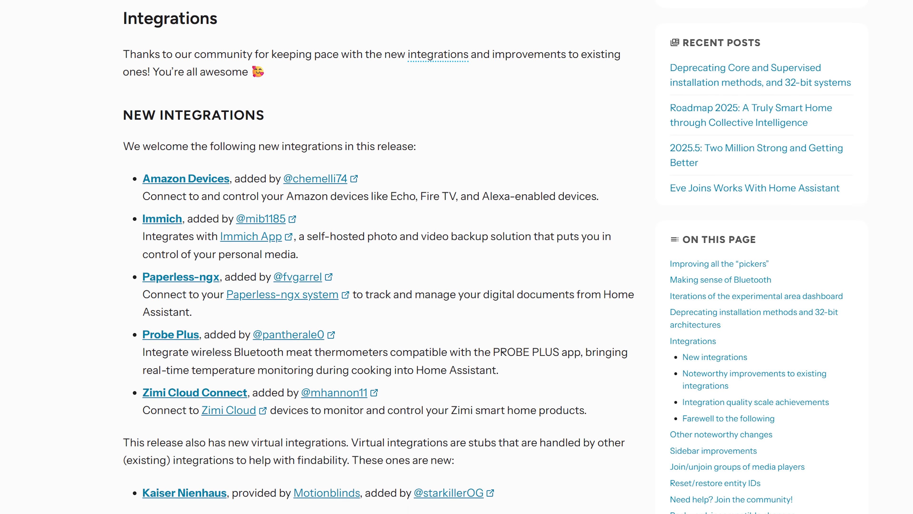
{"action": "scroll", "scroll_direction": "down", "scroll_amount": 3}
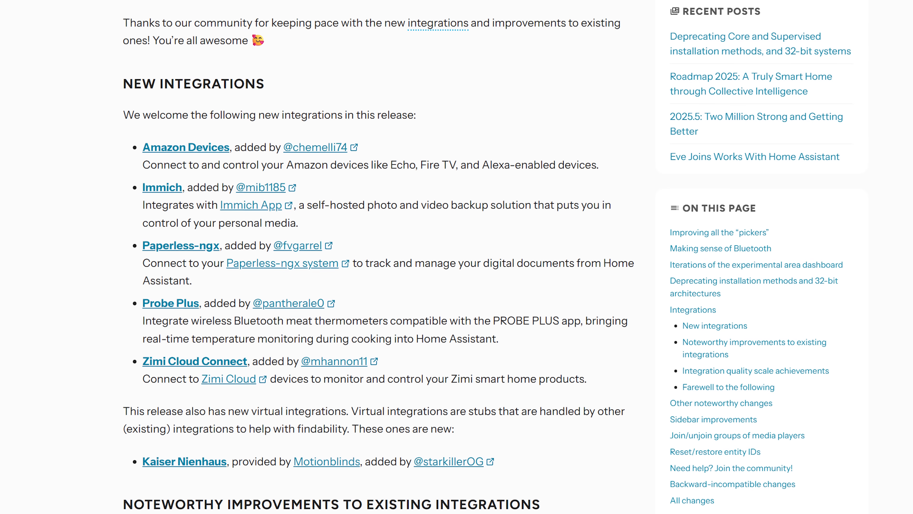
{"action": "scroll", "scroll_direction": "down", "scroll_amount": 3}
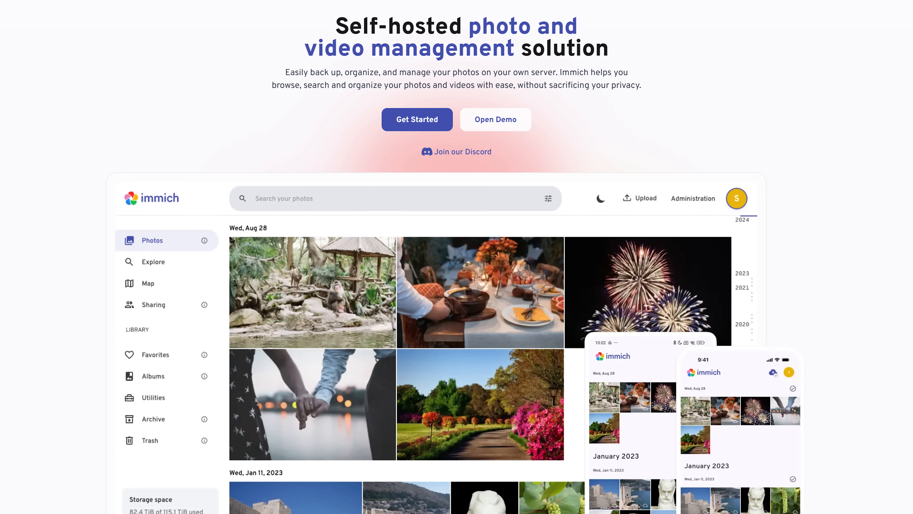
{"action": "scroll", "scroll_direction": "down", "scroll_amount": 3}
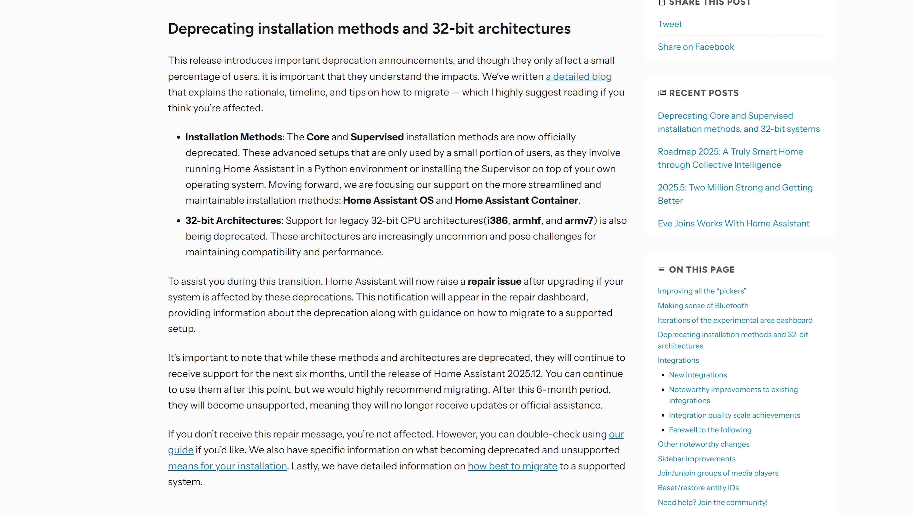
Scroll the release notes down to the deprecating installation methods and 32-bit architectures section.
{"action": "scroll", "scroll_direction": "down", "scroll_amount": 3}
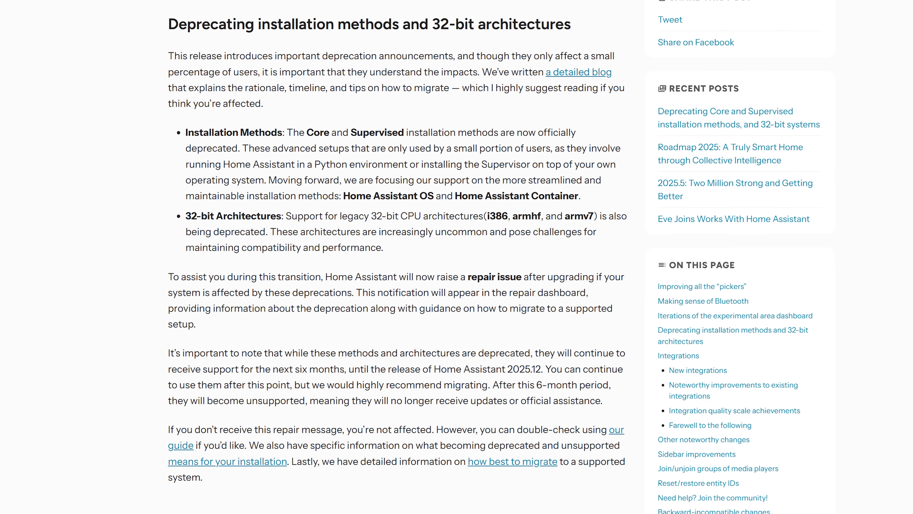
{"action": "scroll", "scroll_direction": "down", "scroll_amount": 3}
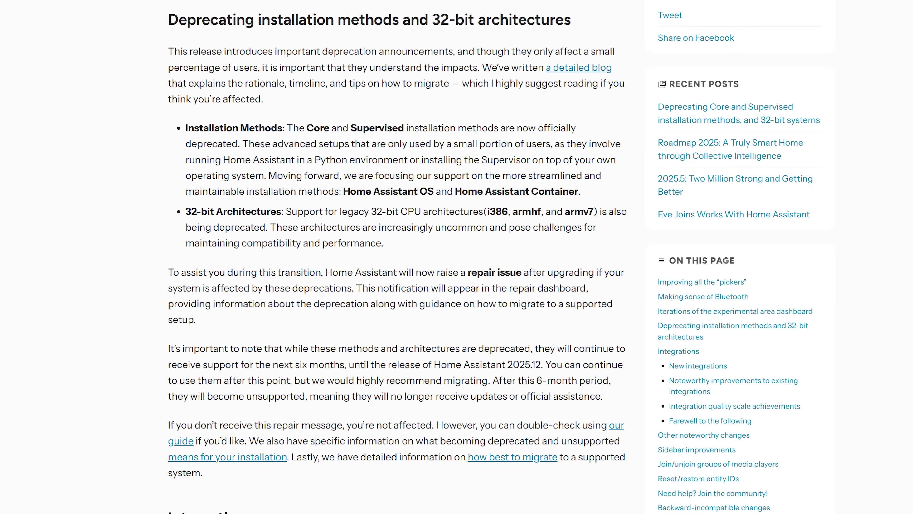
{"action": "scroll", "scroll_direction": "down", "scroll_amount": 3}
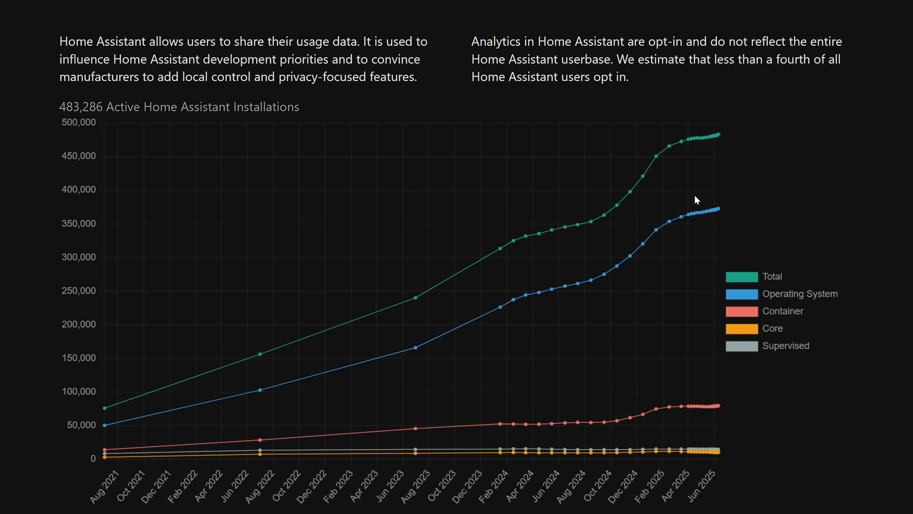
{"action": "mouse_move", "coordinate": [721, 211]}
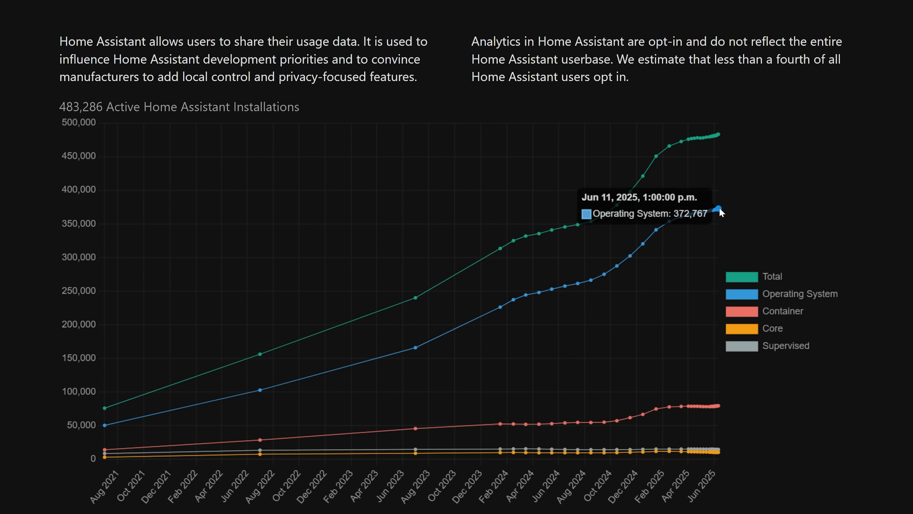
{"action": "mouse_move", "coordinate": [719, 410]}
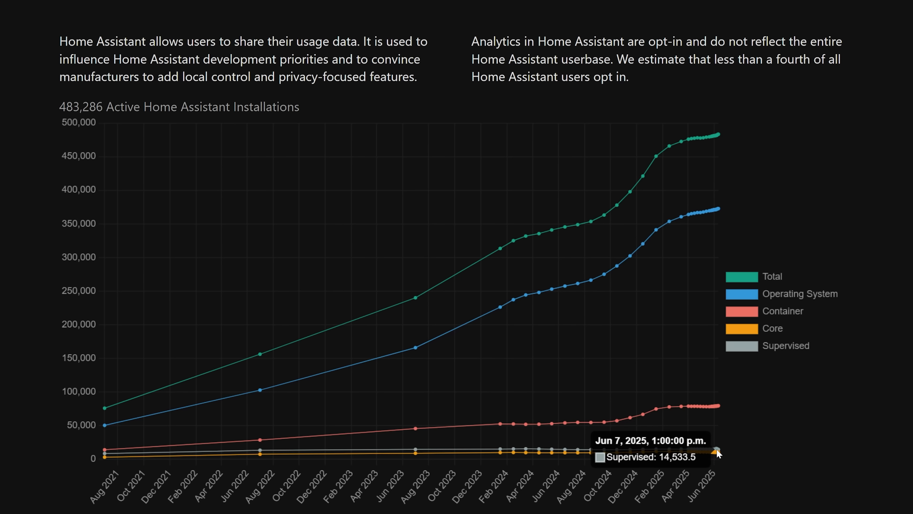
{"action": "mouse_move", "coordinate": [708, 459]}
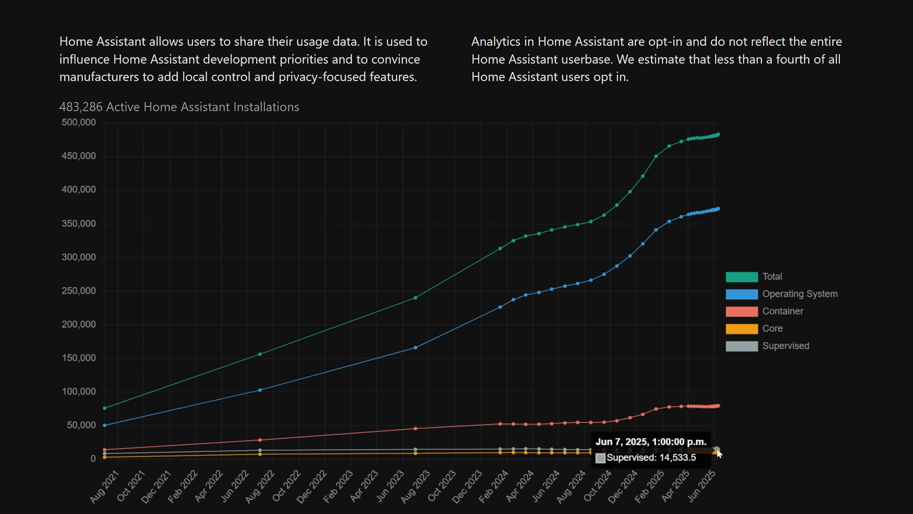
{"action": "mouse_move", "coordinate": [709, 446]}
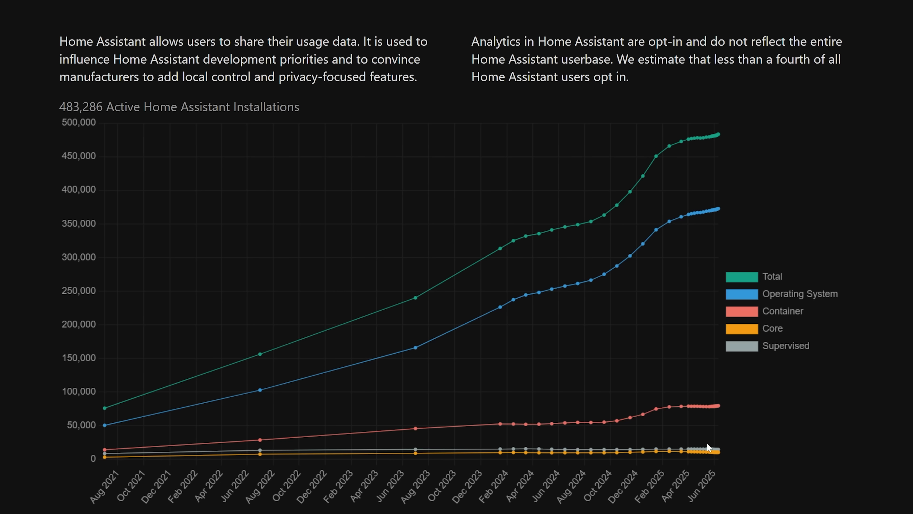
{"action": "mouse_move", "coordinate": [819, 436]}
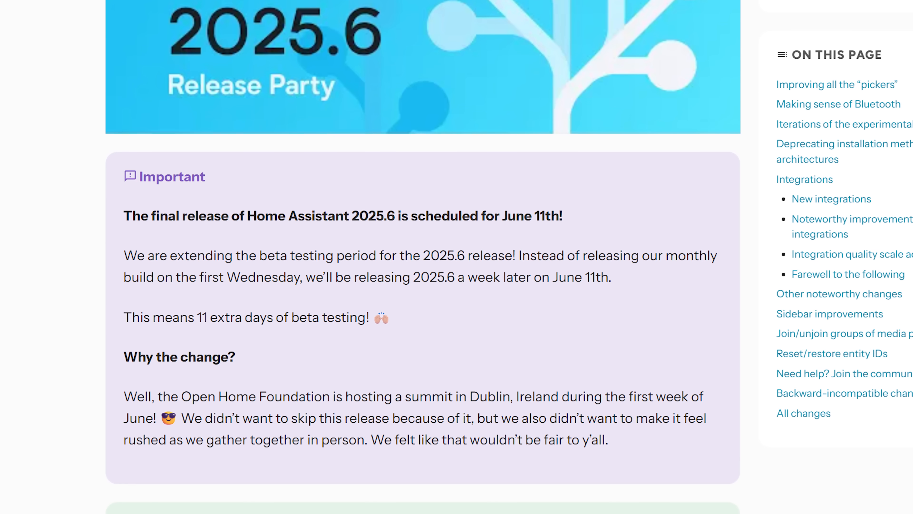
Scroll the release post to the Important callout about the 2025.6 final release date.
{"action": "scroll", "scroll_direction": "down", "scroll_amount": 3}
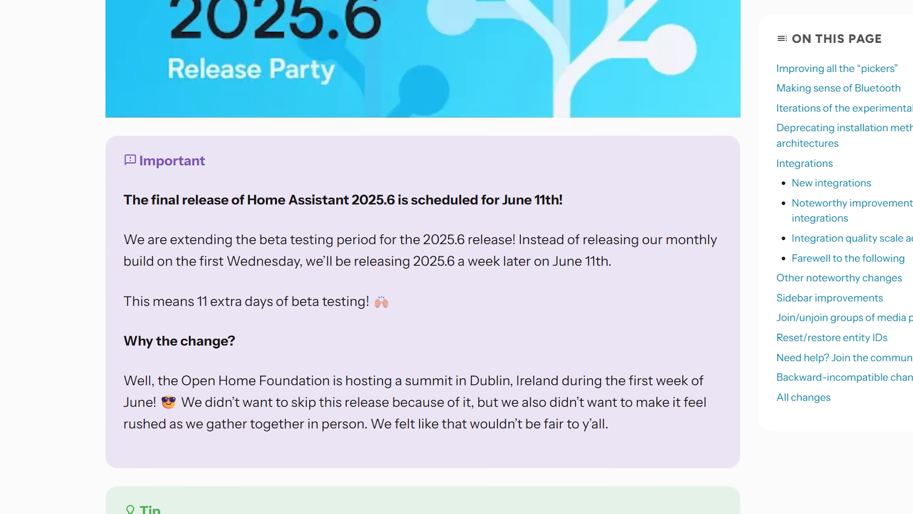
{"action": "scroll", "scroll_direction": "down", "scroll_amount": 3}
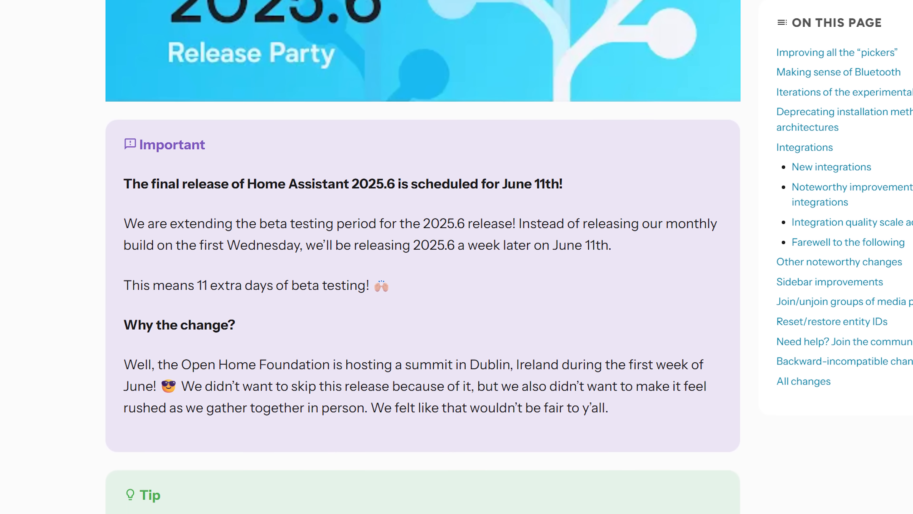